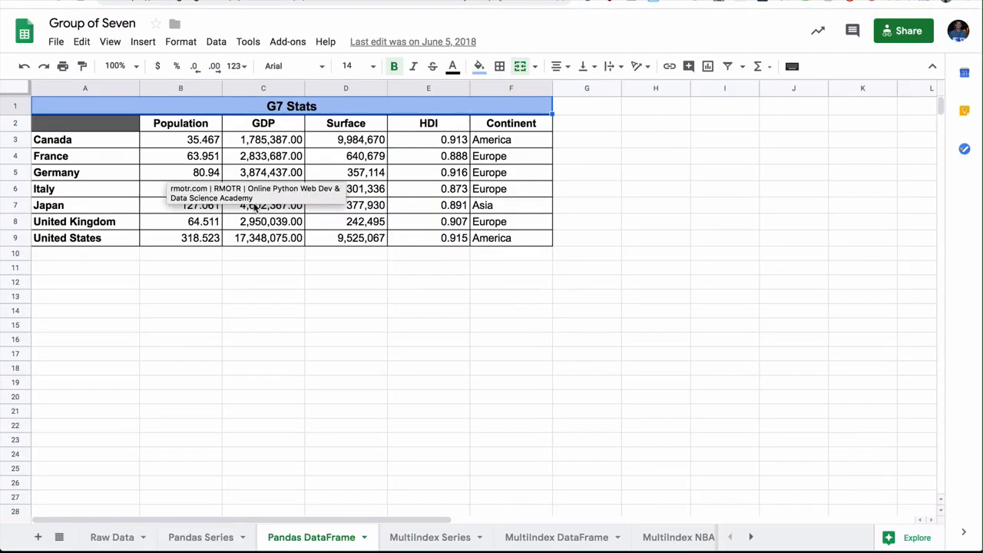
# - Run the dictionary-of-sequences and dictionary-of-Series cells, producing var1/var2/var3 and var1/var2 tables
pyautogui.click(428, 324)
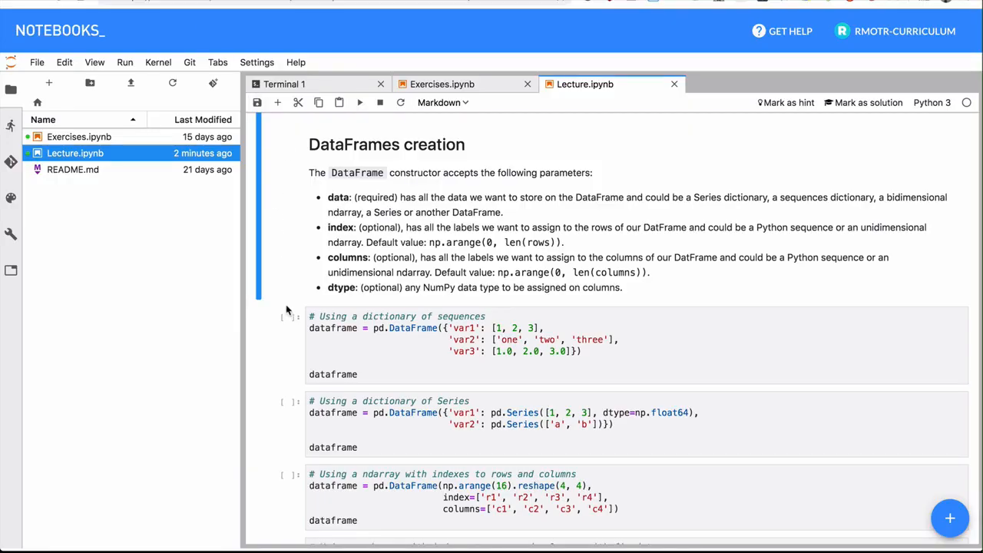
pyautogui.moveTo(239, 56)
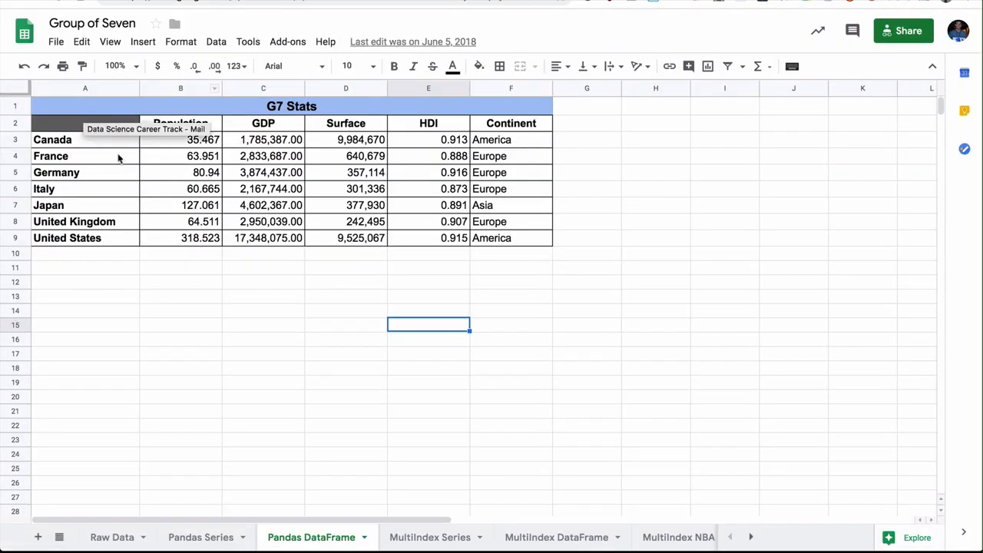
pyautogui.click(180, 282)
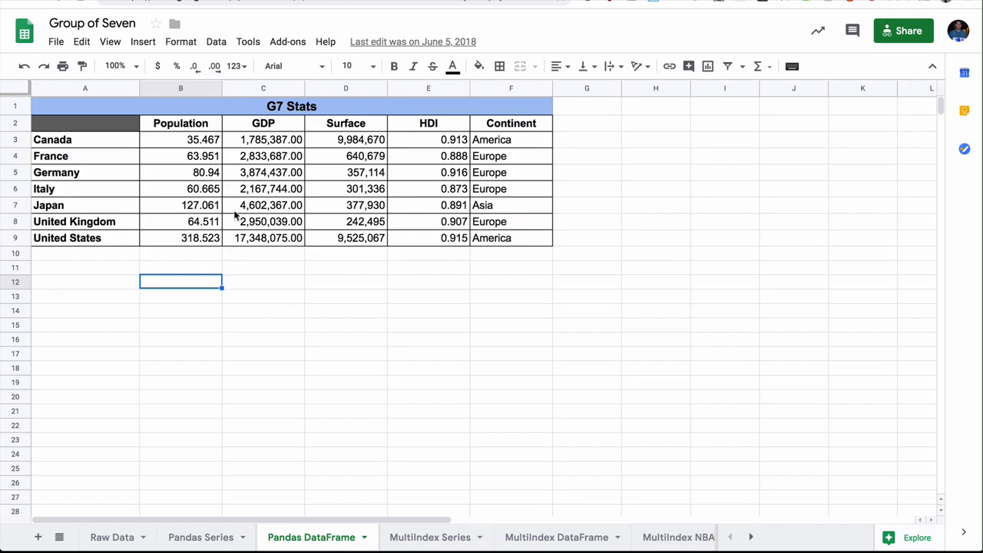
pyautogui.moveTo(252, 267)
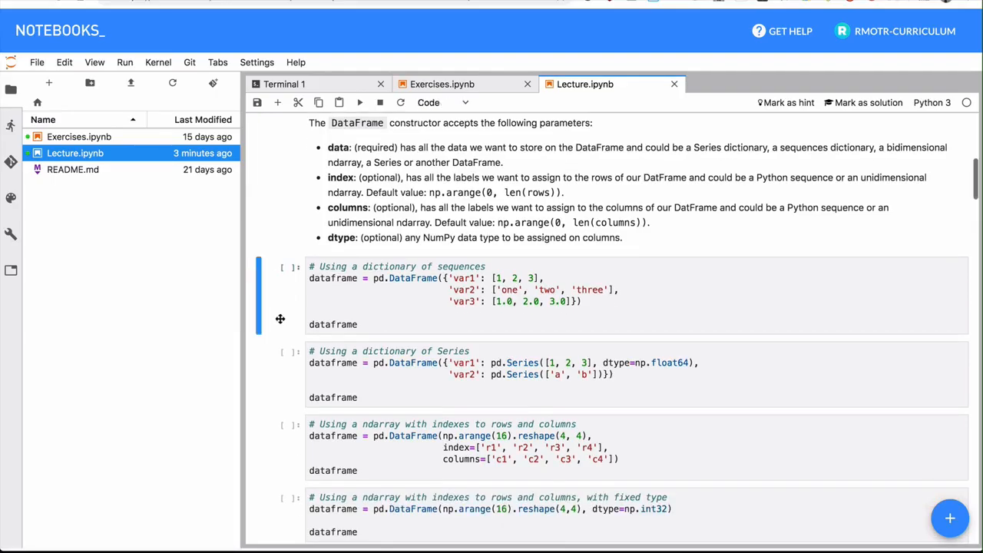
pyautogui.scroll(-3)
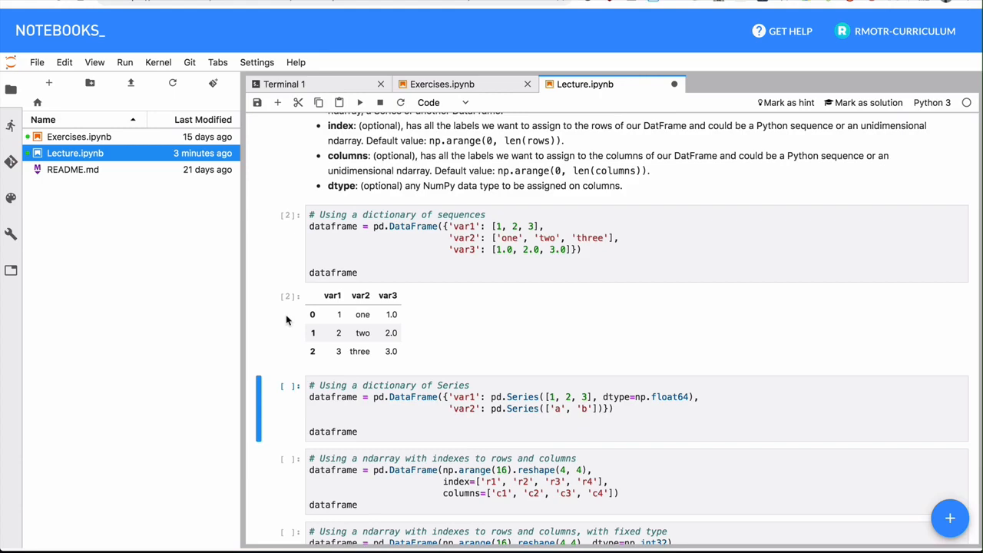
pyautogui.moveTo(333, 303)
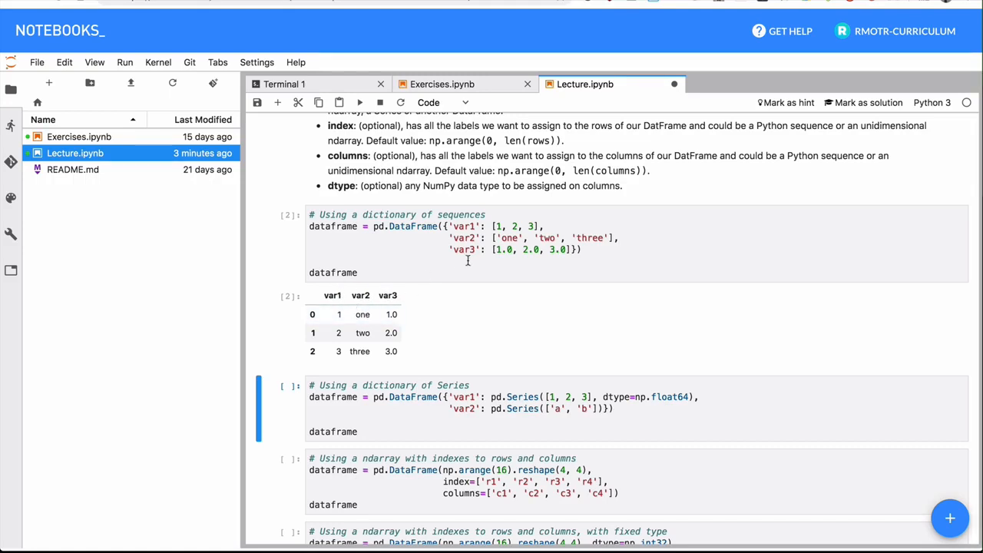
pyautogui.moveTo(370, 301)
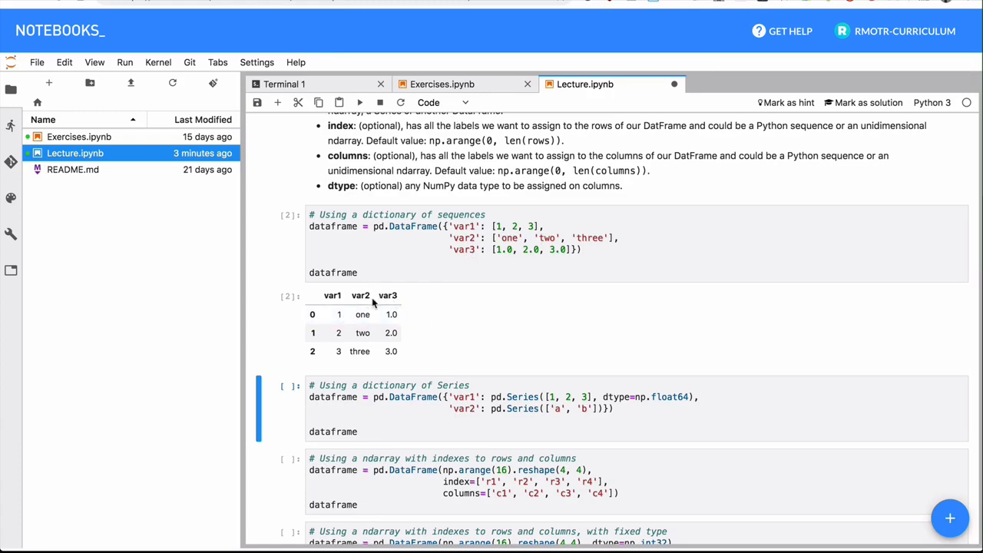
pyautogui.scroll(3)
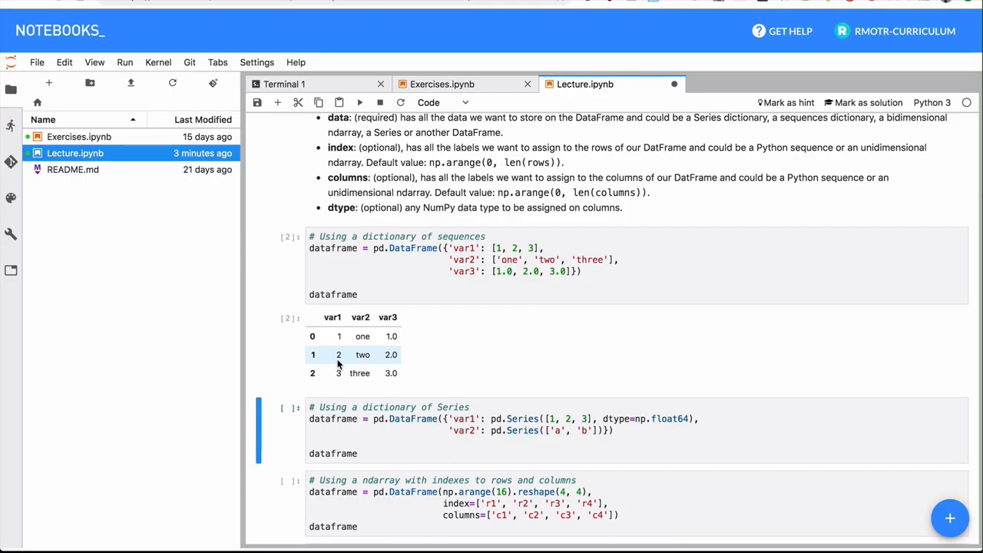
pyautogui.moveTo(427, 372)
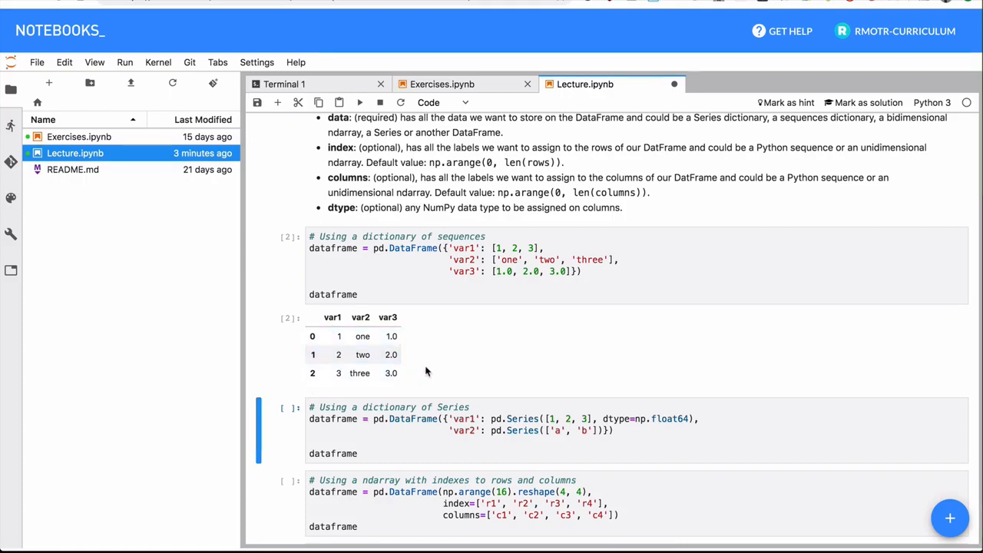
pyautogui.moveTo(412, 330)
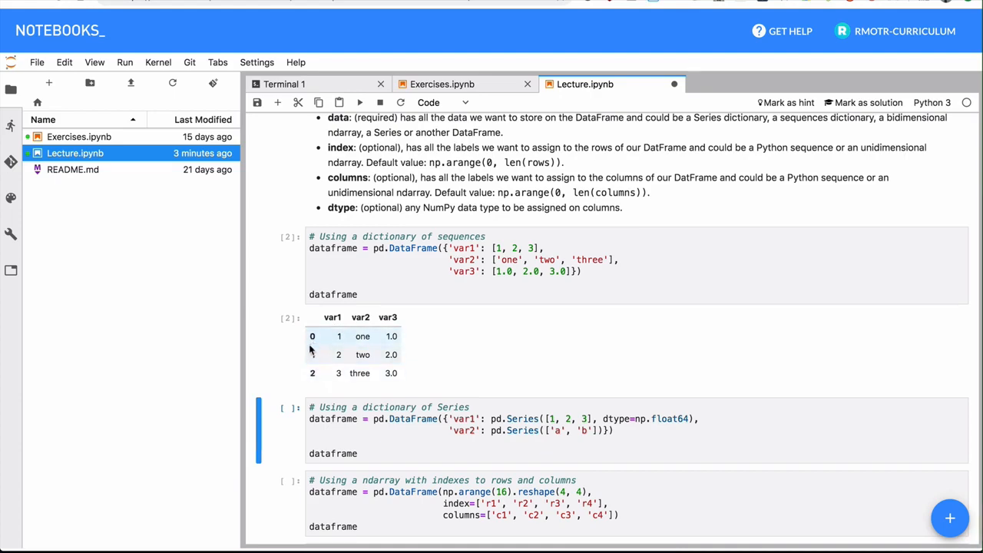
pyautogui.moveTo(334, 344)
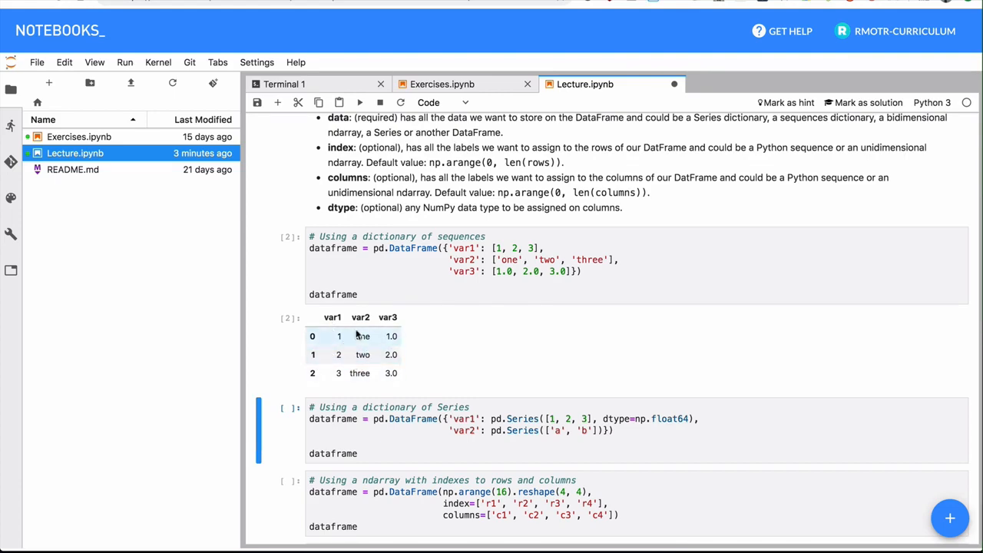
pyautogui.scroll(-3)
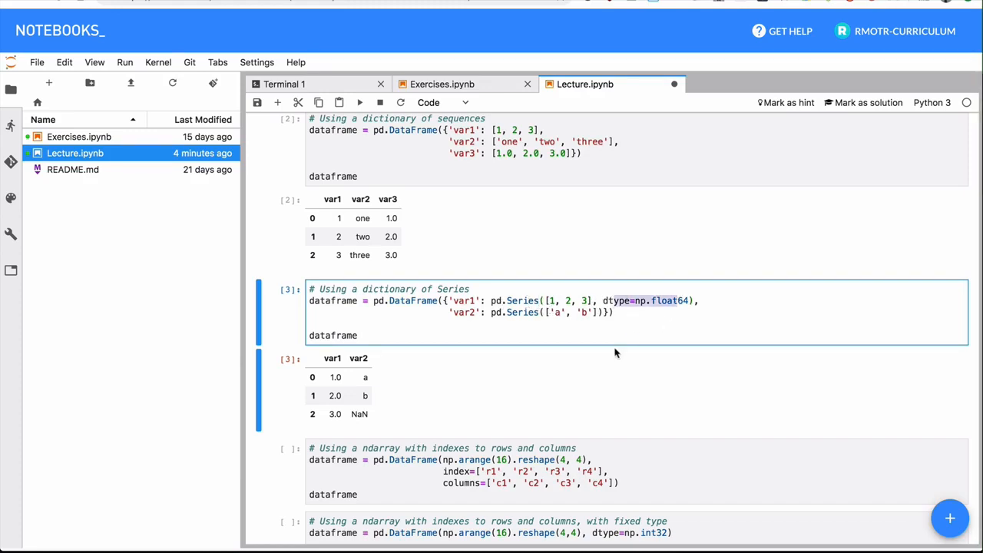
# - Run both ndarray DataFrame examples and dataframe.dtypes, listing columns 0–3 as int32
pyautogui.click(498, 301)
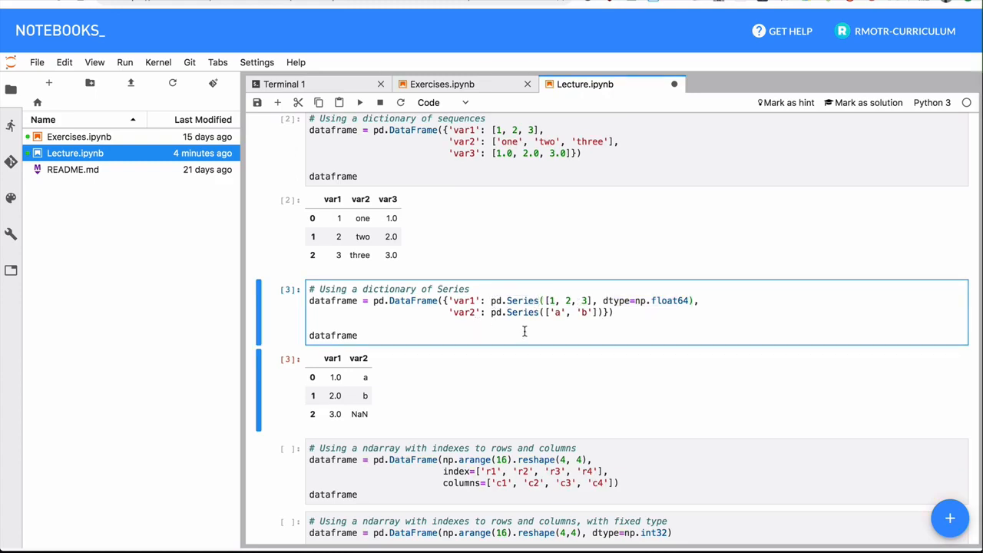
pyautogui.scroll(-3)
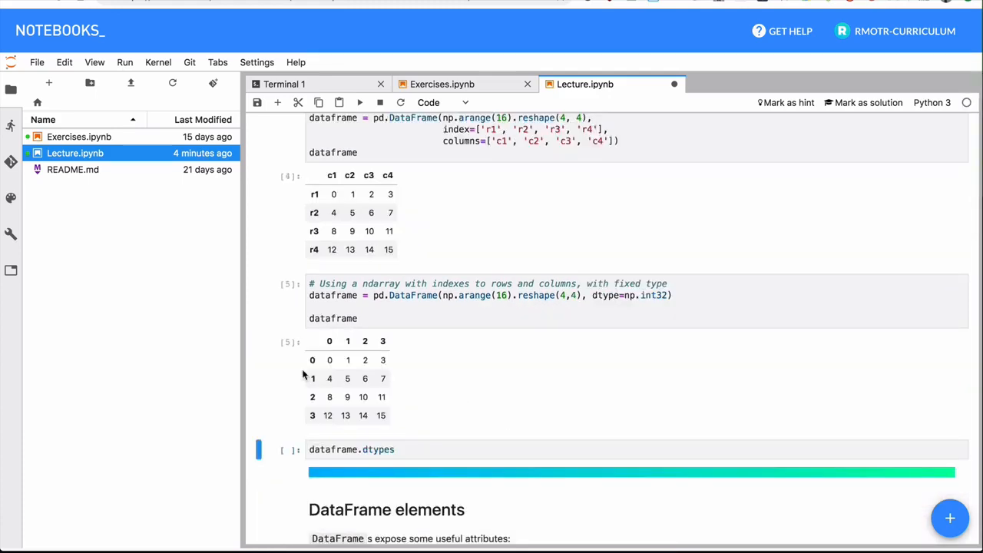
pyautogui.scroll(-3)
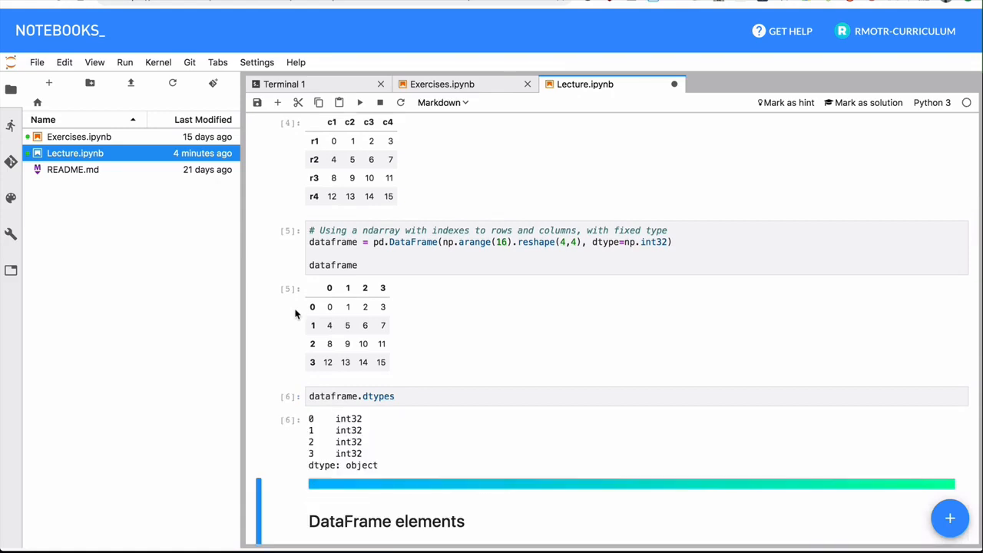
pyautogui.moveTo(313, 432)
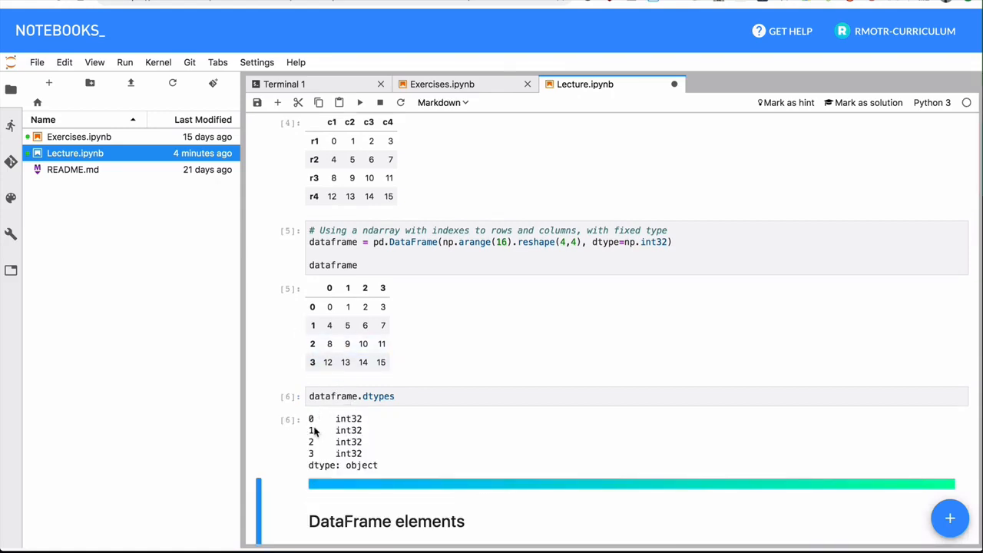
pyautogui.scroll(3)
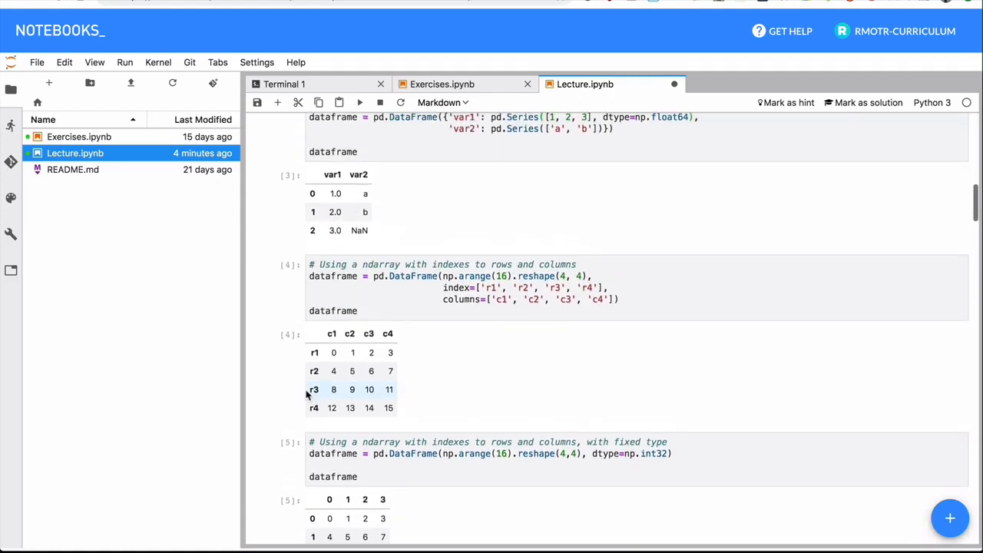
pyautogui.scroll(3)
pyautogui.write('data')
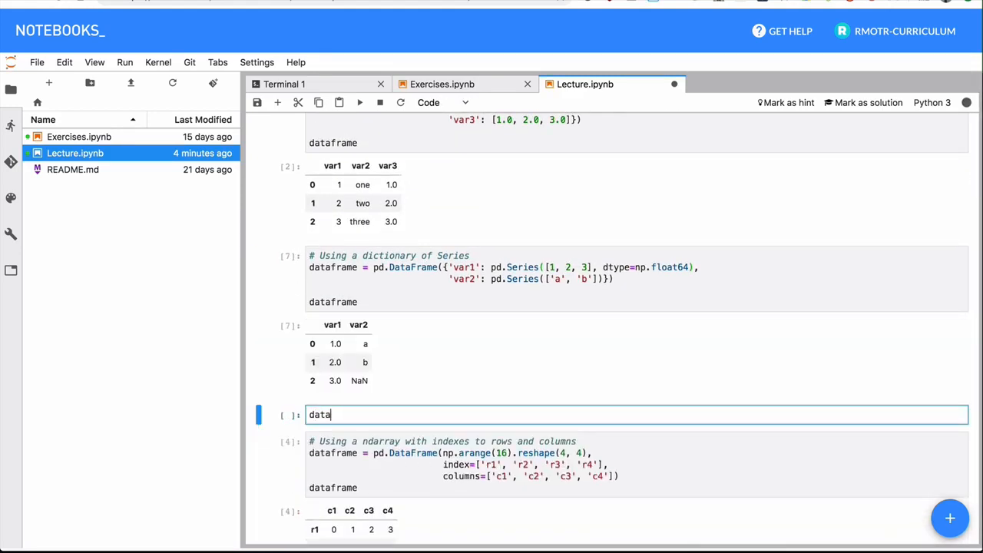
# - Add a dataframe.dtypes cell below the Series example, reporting var1 float64 and var2 object
pyautogui.scroll(-3)
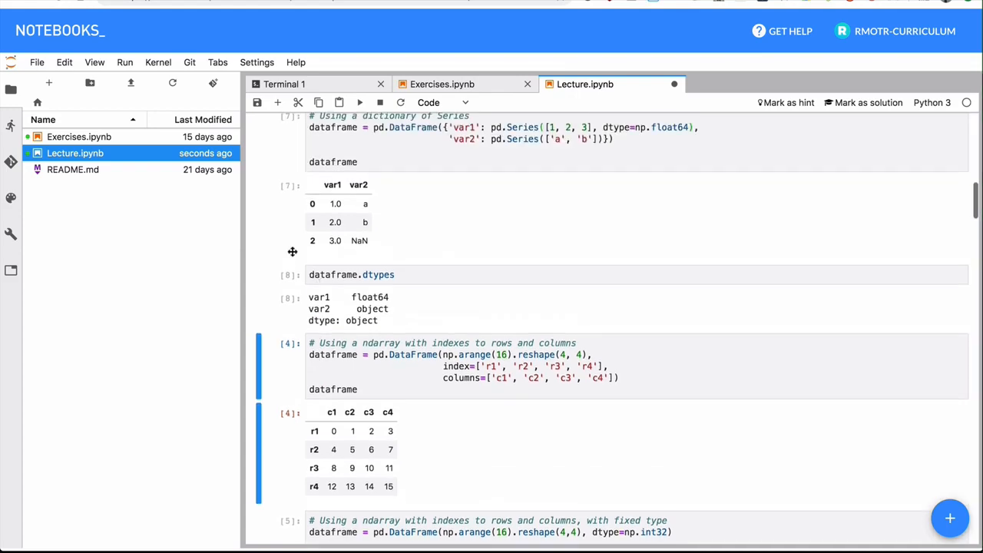
pyautogui.scroll(3)
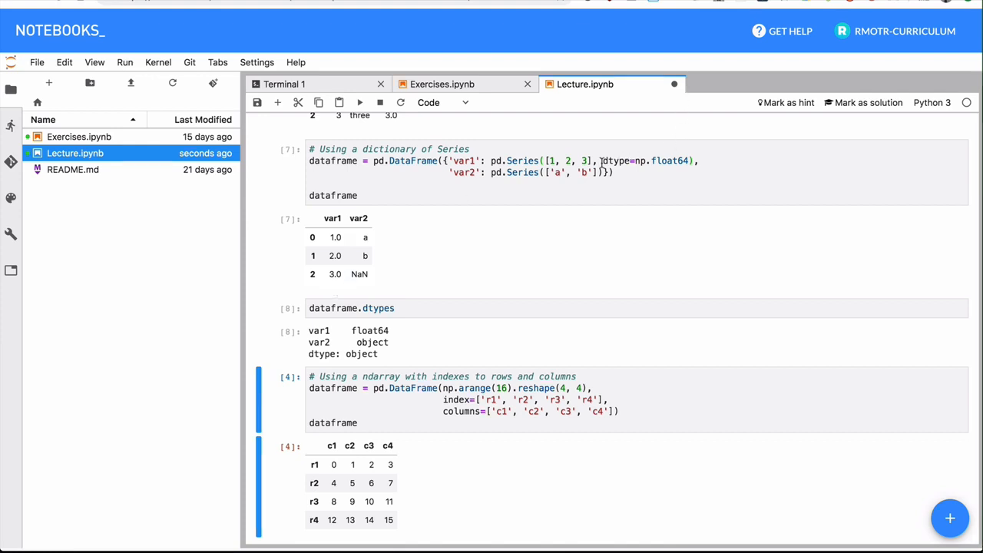
pyautogui.click(603, 161)
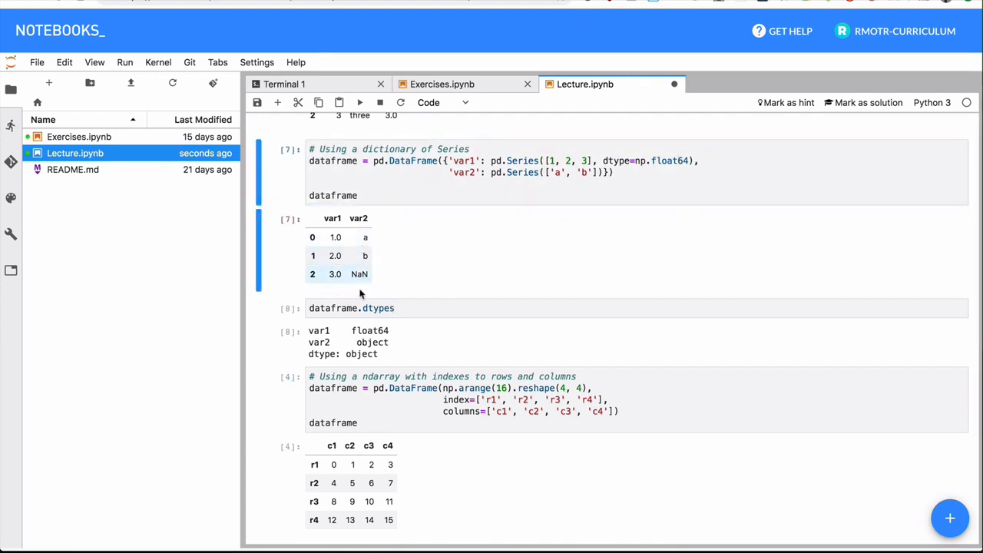
pyautogui.moveTo(414, 234)
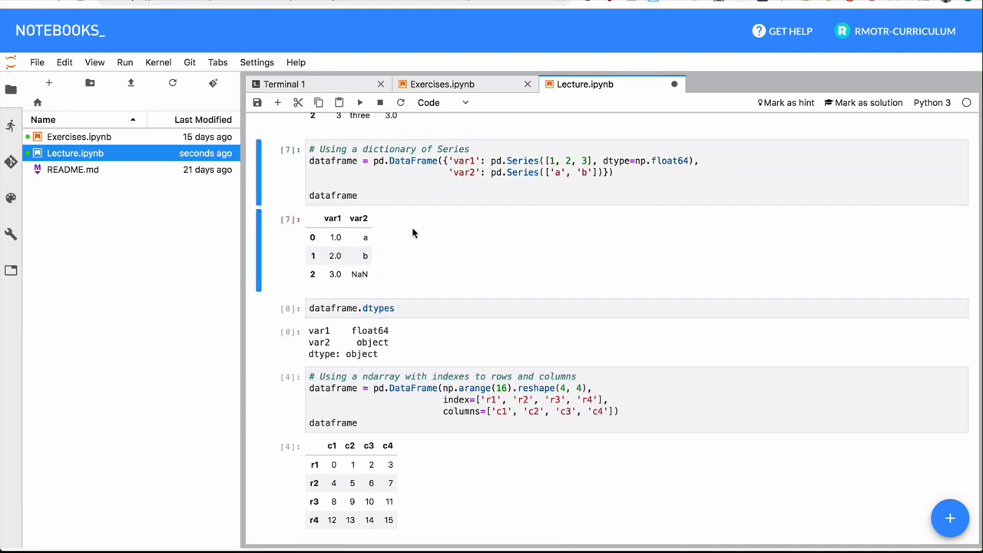
pyautogui.moveTo(395, 251)
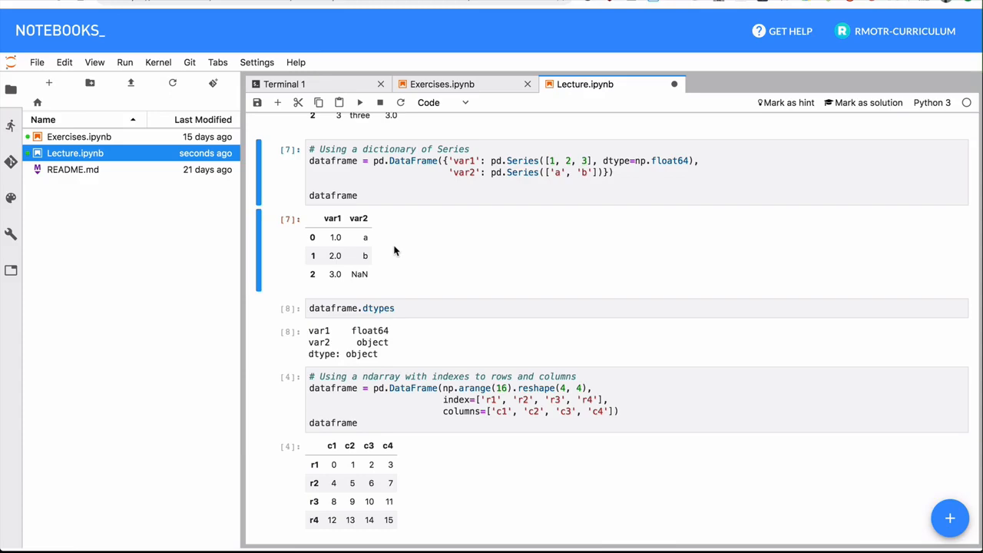
pyautogui.scroll(-3)
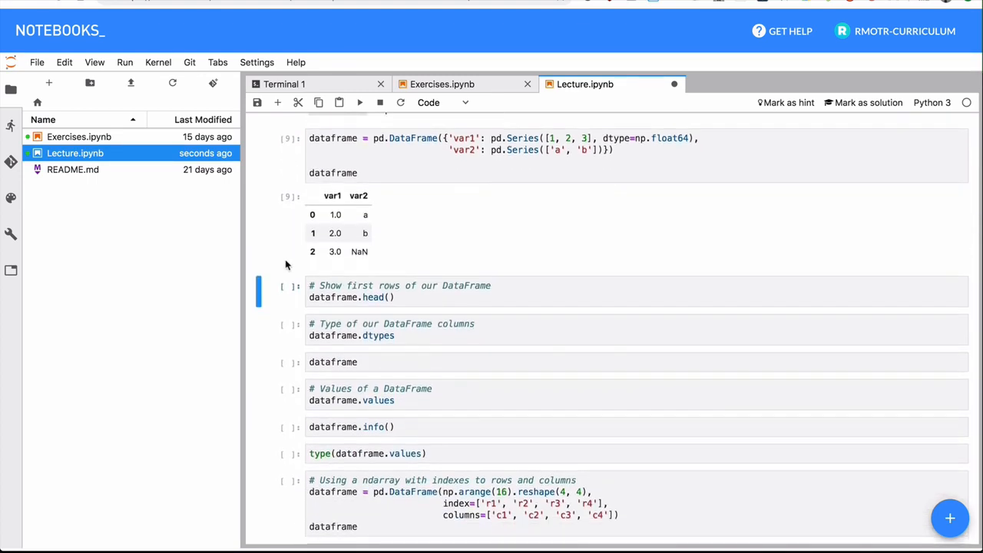
# - Run dataframe.info(), showing 3 entries, var1 float64 (3 non-null) and var2 object (2)
pyautogui.click(360, 102)
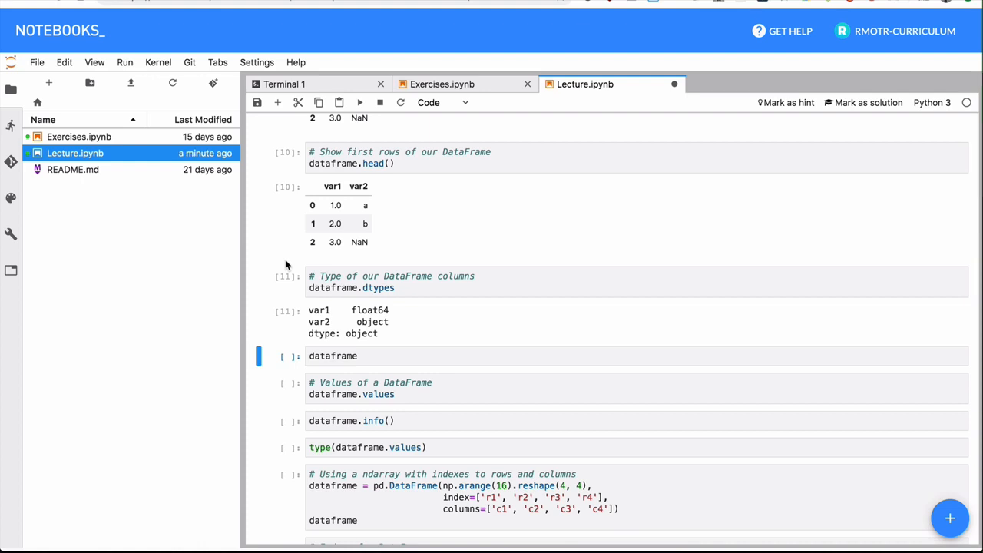
pyautogui.click(360, 102)
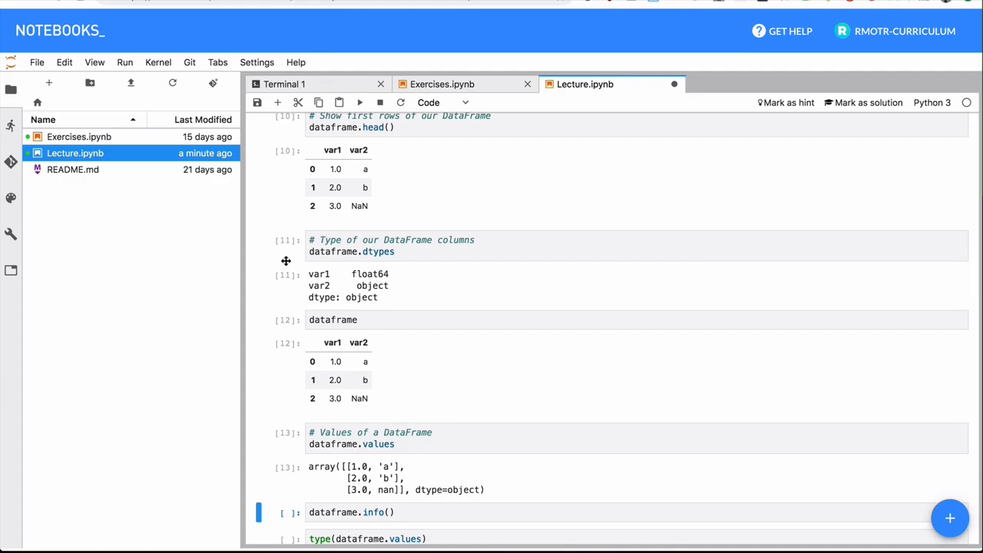
pyautogui.scroll(-3)
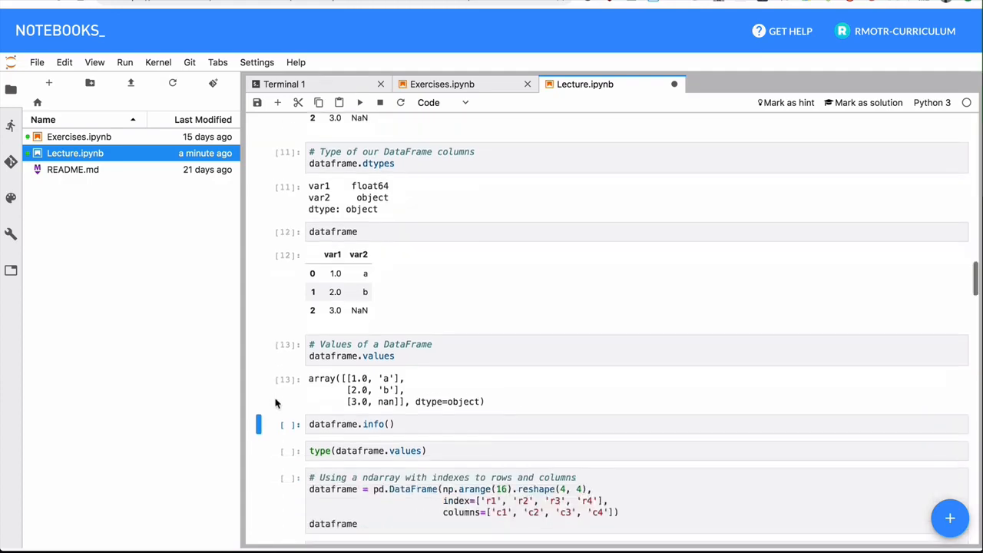
pyautogui.scroll(-3)
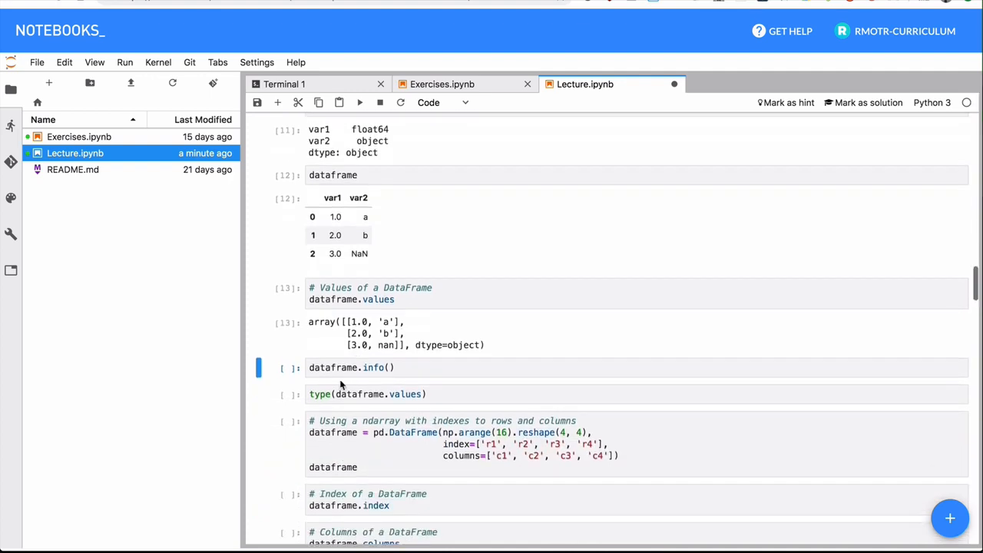
pyautogui.moveTo(295, 374)
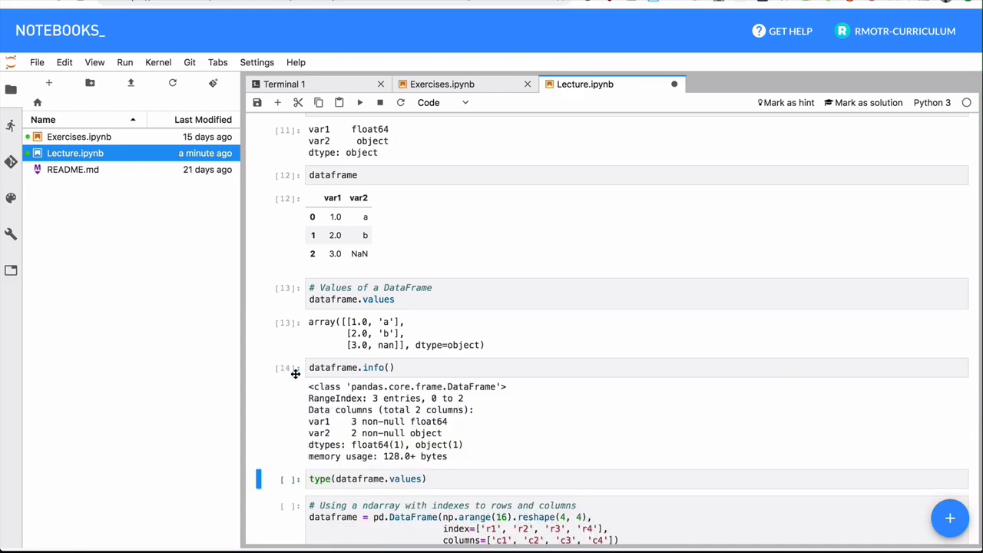
pyautogui.scroll(-3)
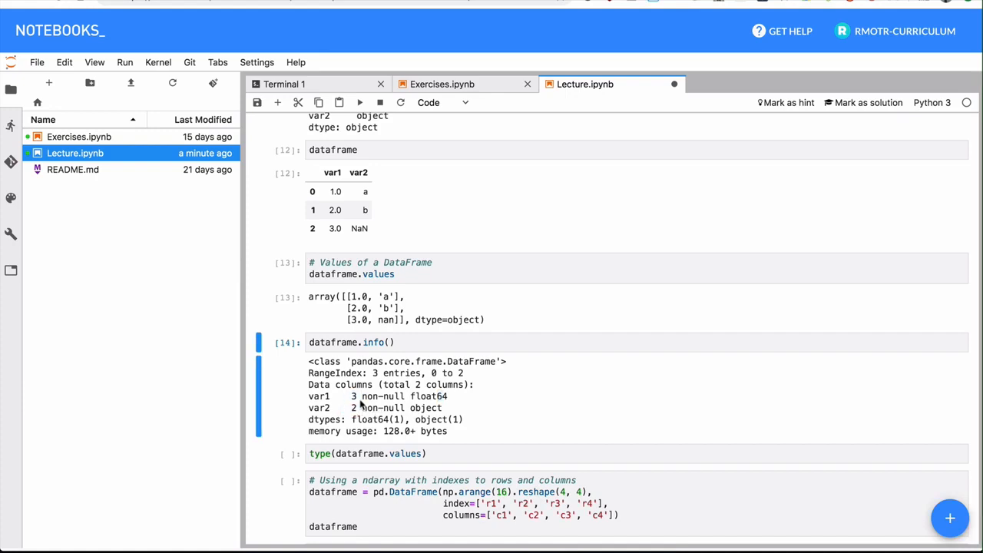
pyautogui.scroll(-3)
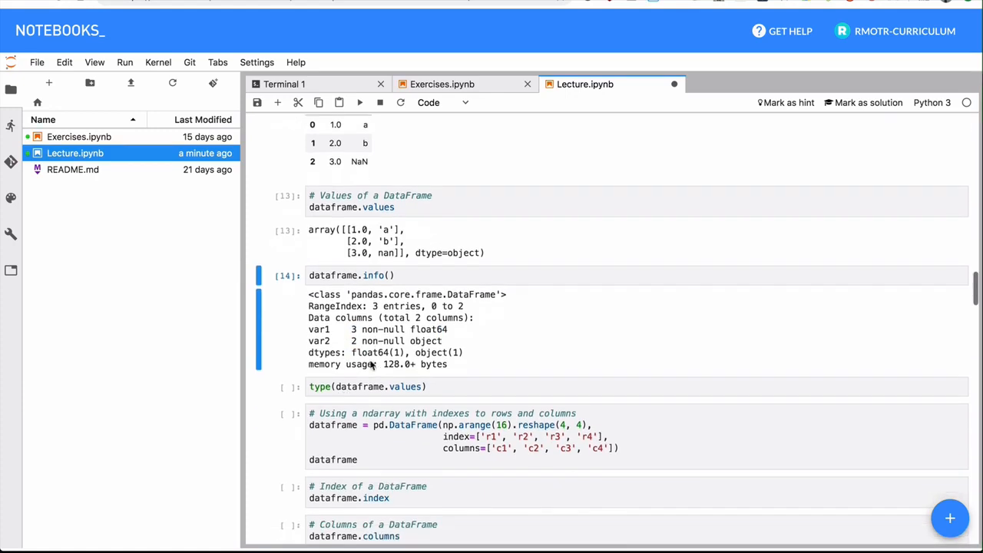
pyautogui.click(383, 386)
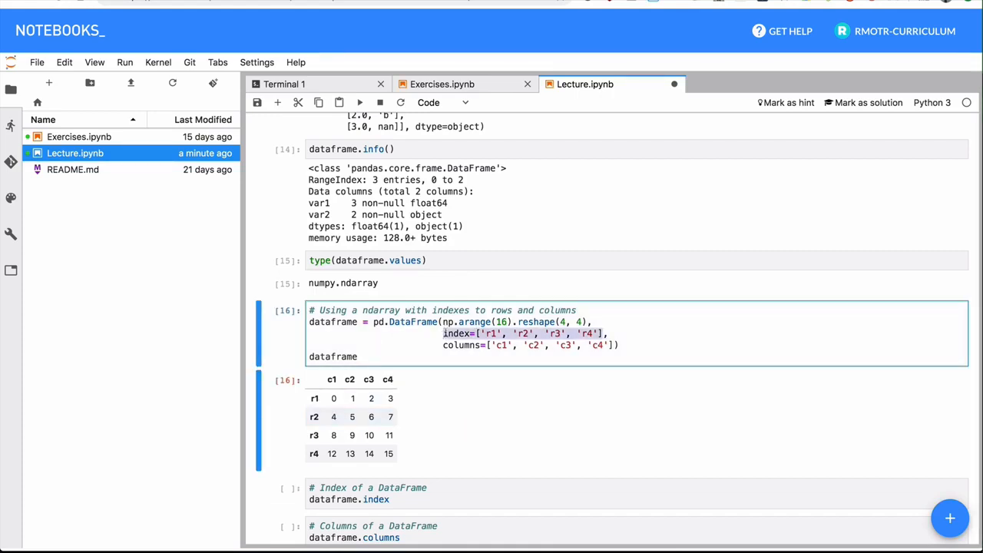
# - Run type(dataframe.values), build the r1–r4/c1–c4 DataFrame, and show index, columns, ndim, shape, size
pyautogui.scroll(3)
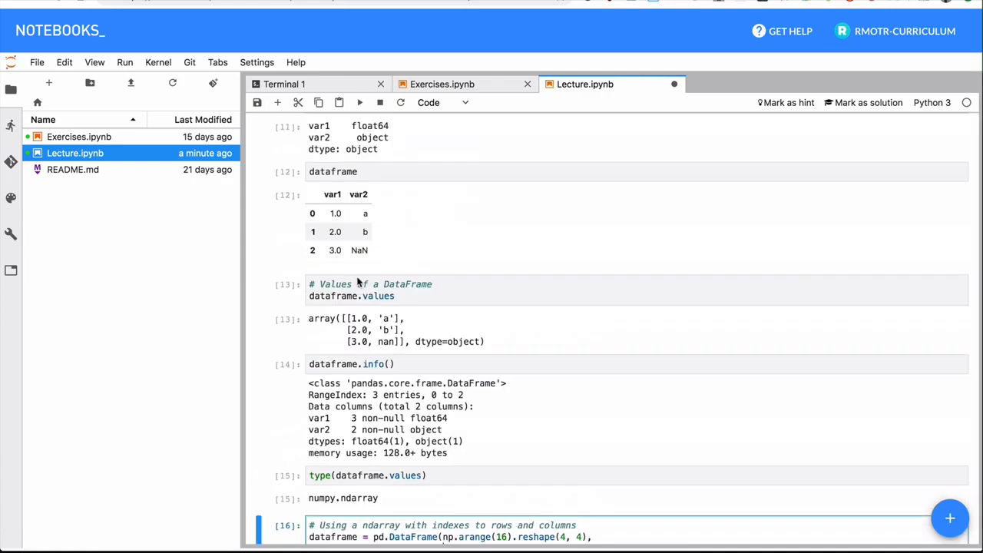
pyautogui.scroll(3)
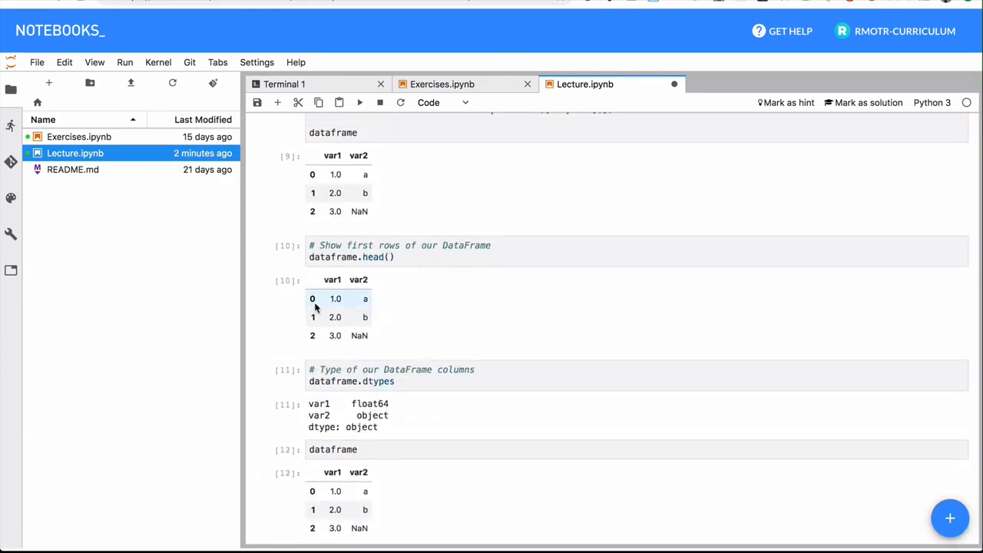
pyautogui.moveTo(334, 300)
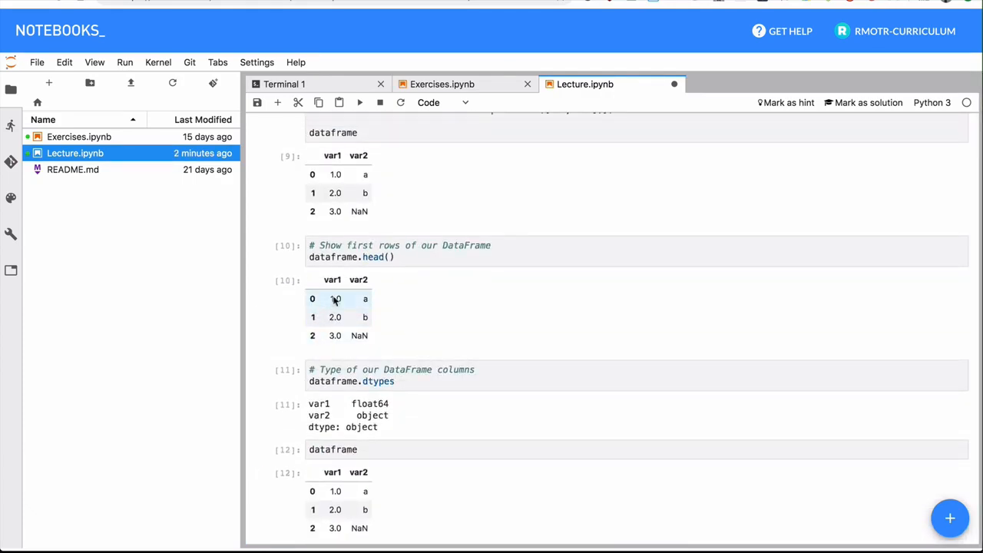
pyautogui.scroll(-3)
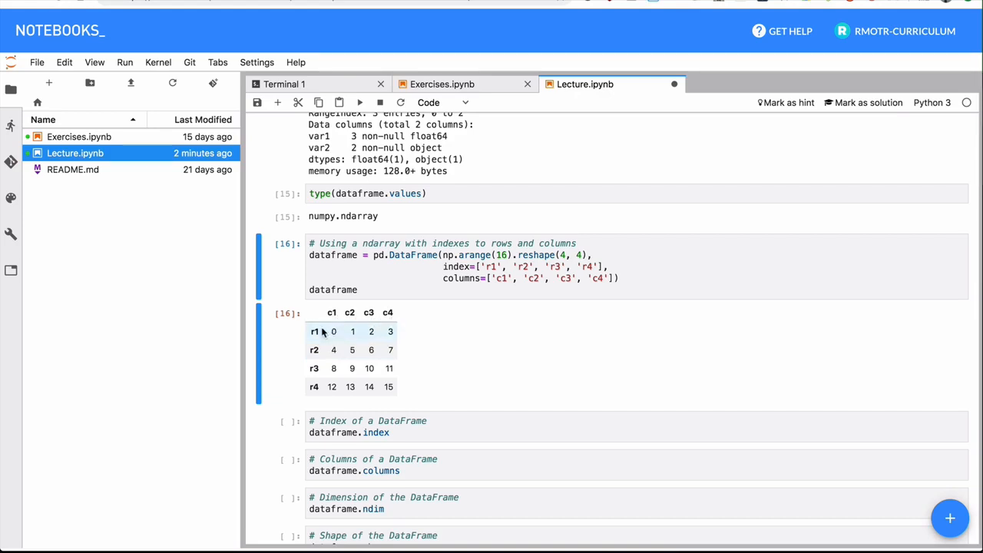
pyautogui.moveTo(455, 357)
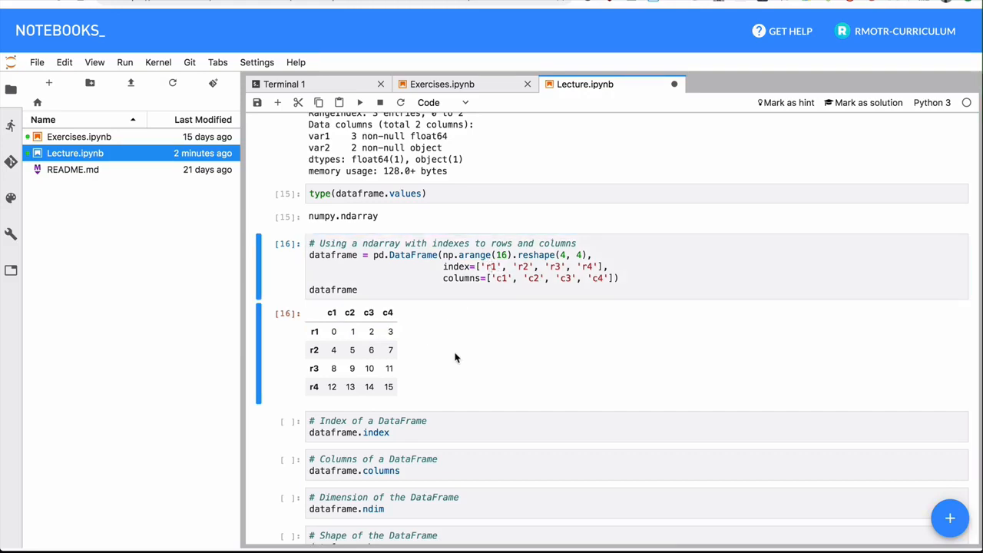
pyautogui.scroll(-3)
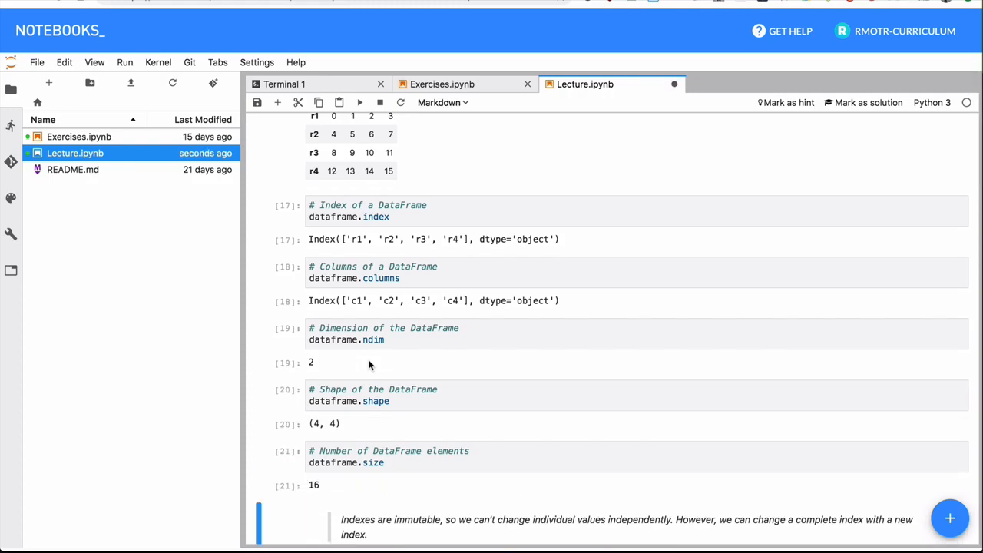
pyautogui.moveTo(355, 361)
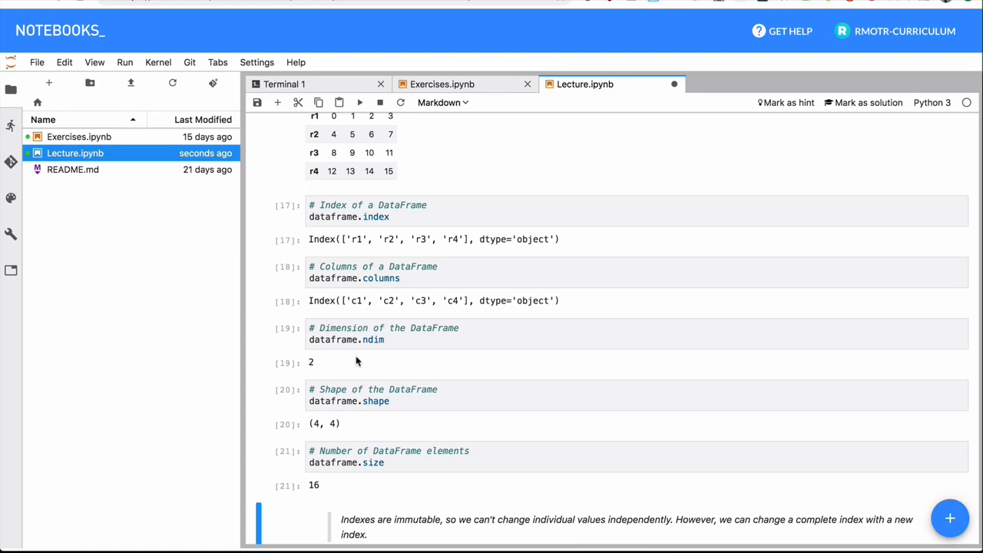
pyautogui.moveTo(351, 361)
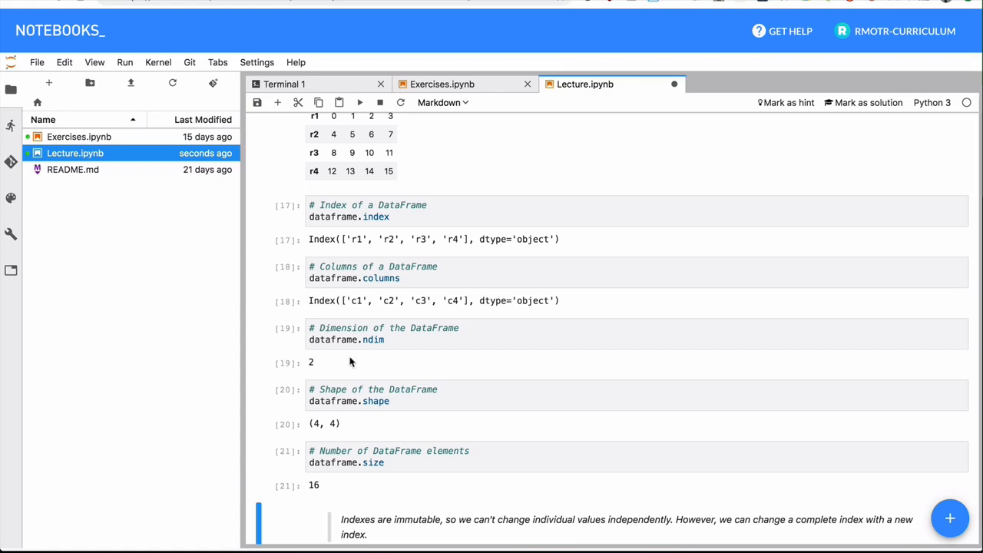
pyautogui.scroll(3)
pyautogui.write('dataframe.info()')
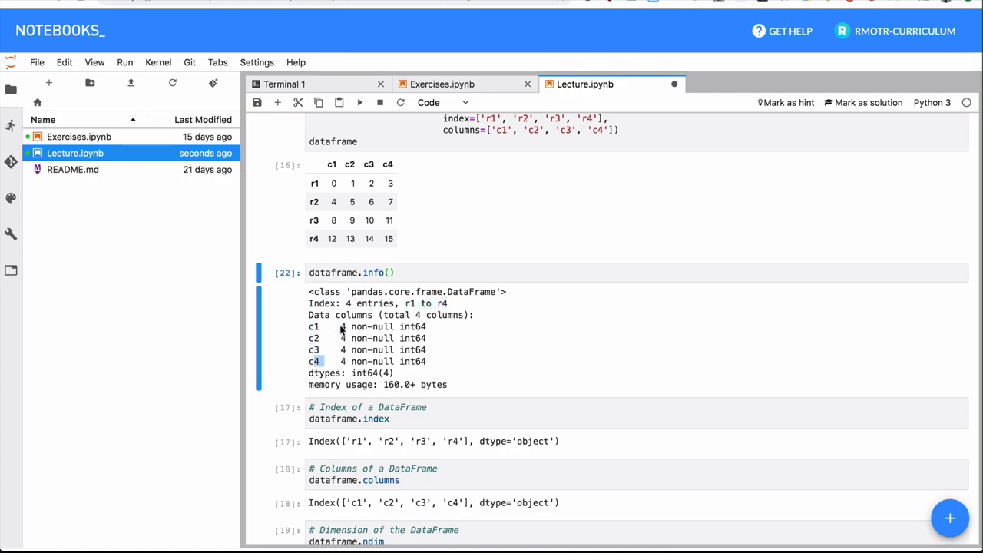
# - Highlight the four int64 column lines c1–c4 in the 4×4 DataFrame's info() output
pyautogui.doubleClick(413, 327)
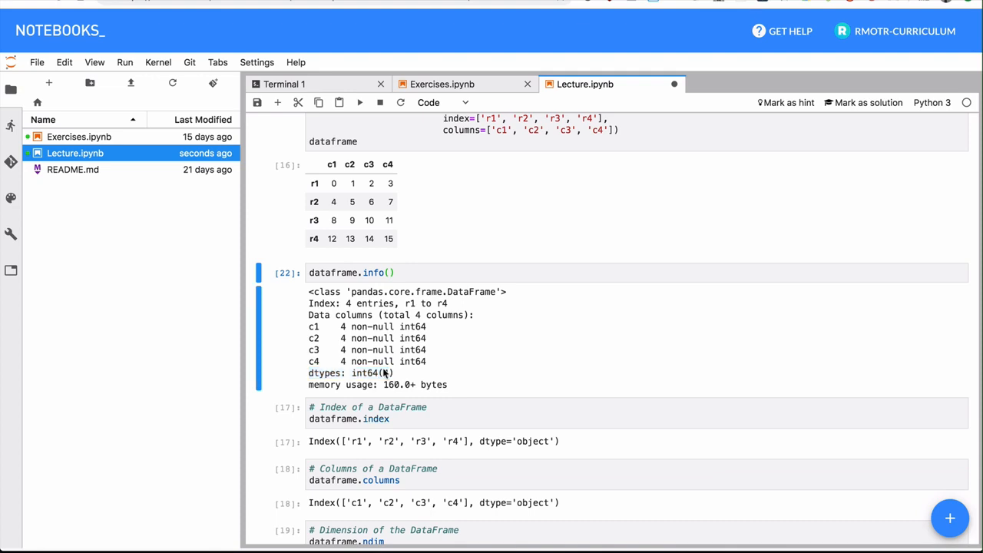
pyautogui.moveTo(308, 326); pyautogui.dragTo(426, 361)
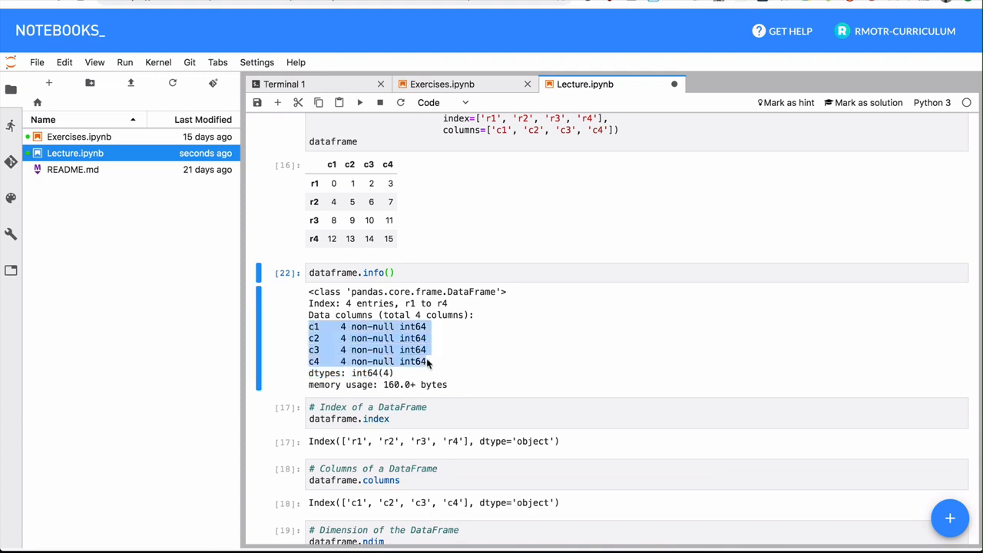
pyautogui.scroll(-3)
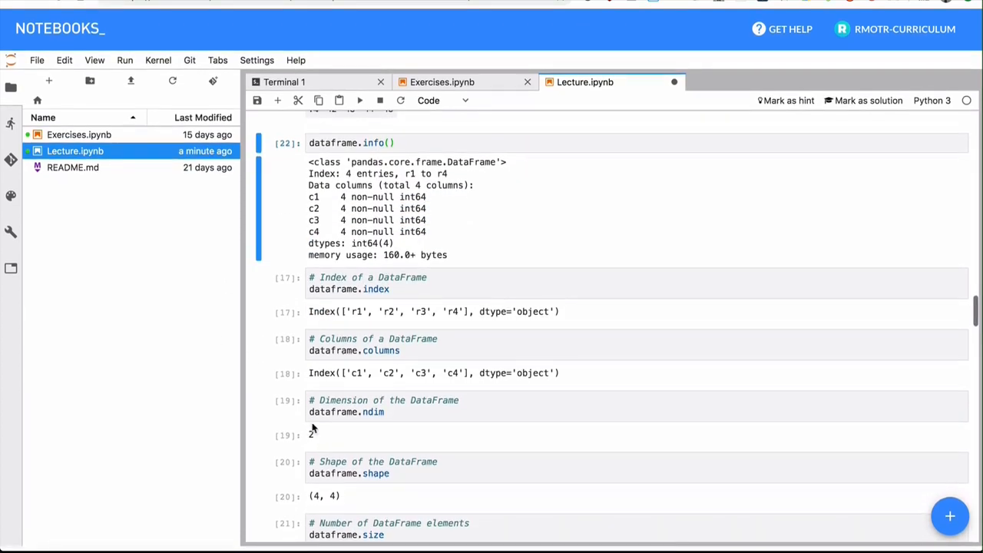
pyautogui.scroll(-3)
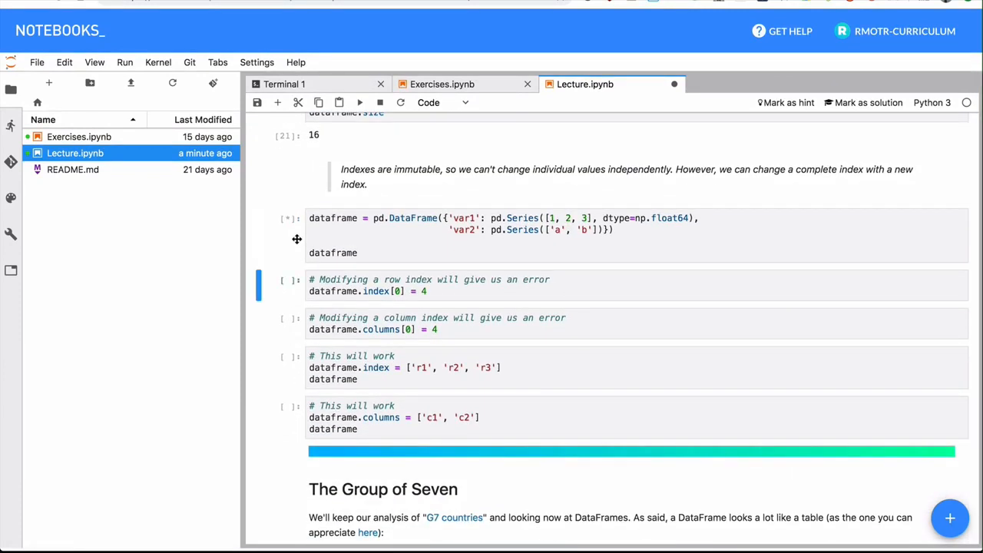
# - Rebuild the DataFrame, trigger TypeErrors on single index edits, then set rows r1–r3 and columns c1–c2
pyautogui.click(359, 103)
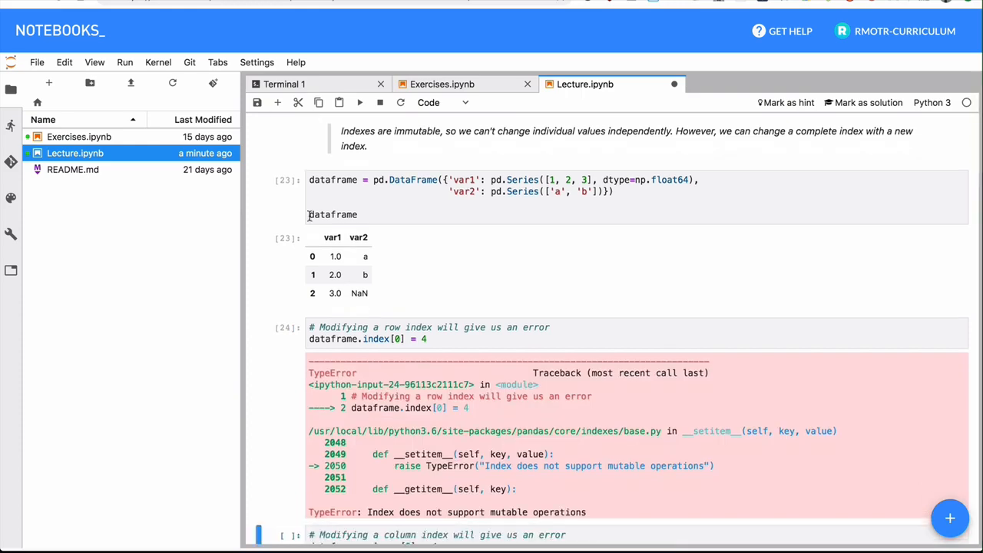
pyautogui.scroll(-3)
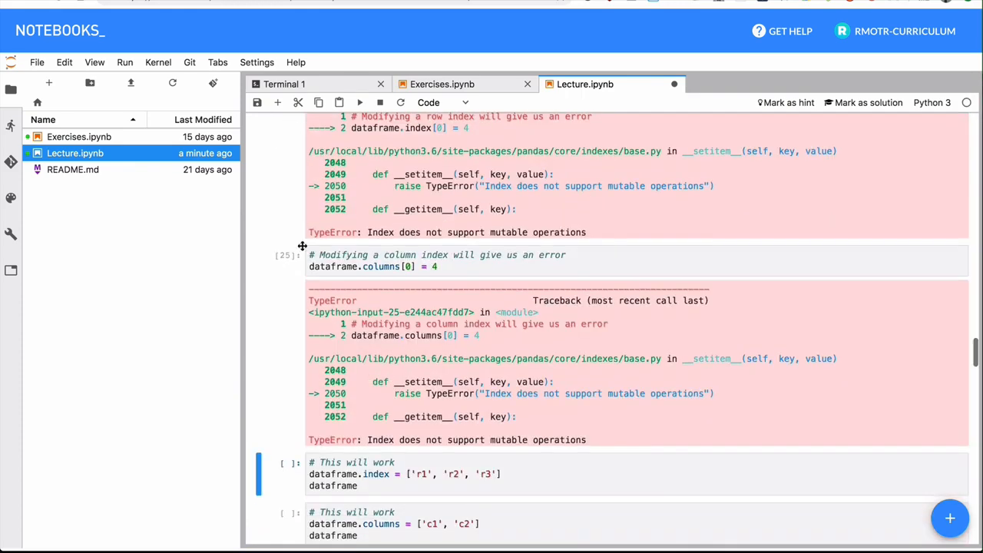
pyautogui.scroll(-3)
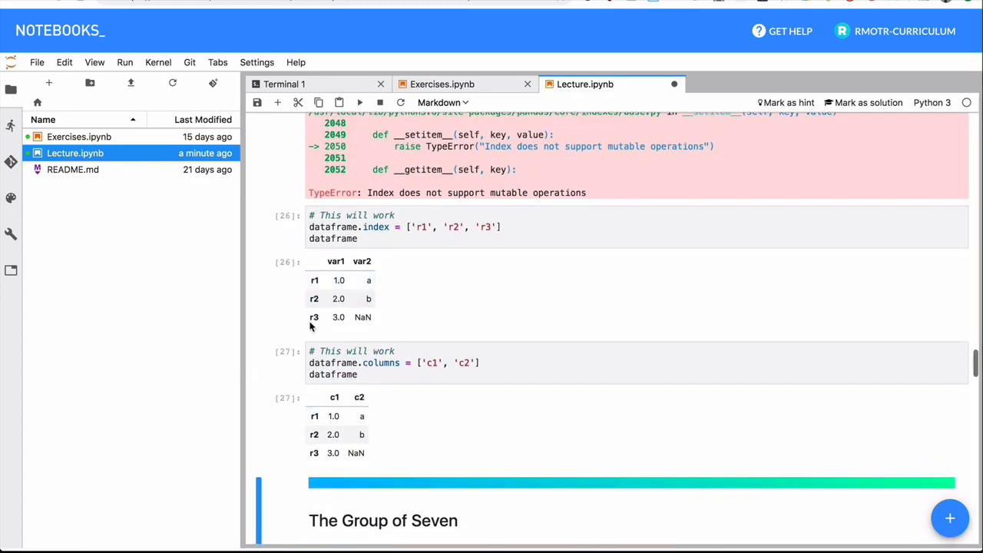
pyautogui.moveTo(300, 338)
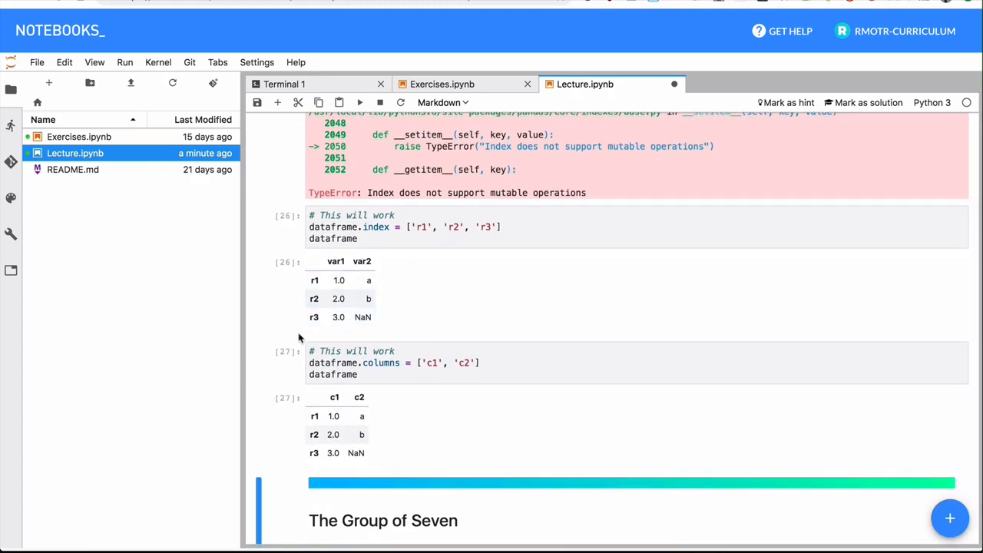
pyautogui.scroll(-3)
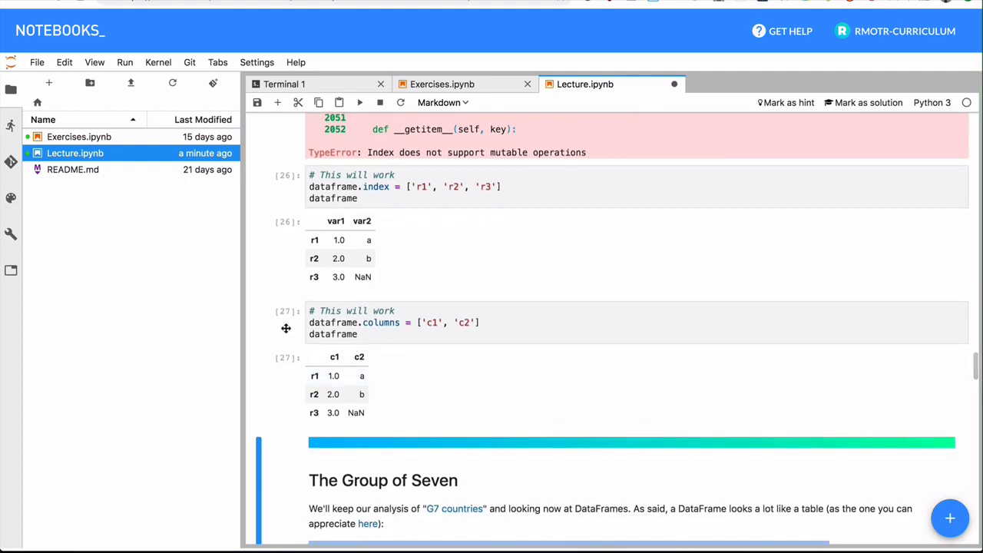
pyautogui.scroll(-3)
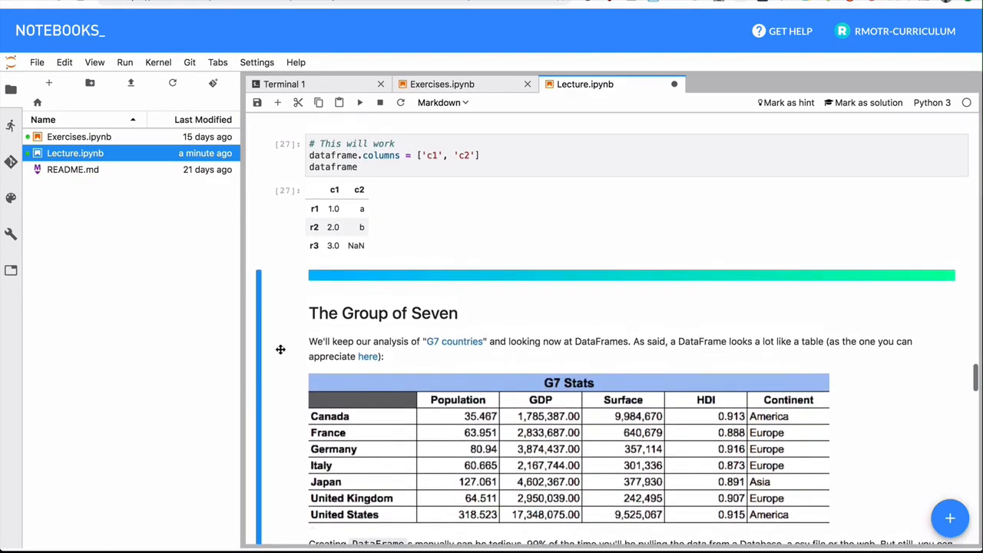
# - Scroll to The Group of Seven section and follow its link to the G7 Stats sheet
pyautogui.scroll(3)
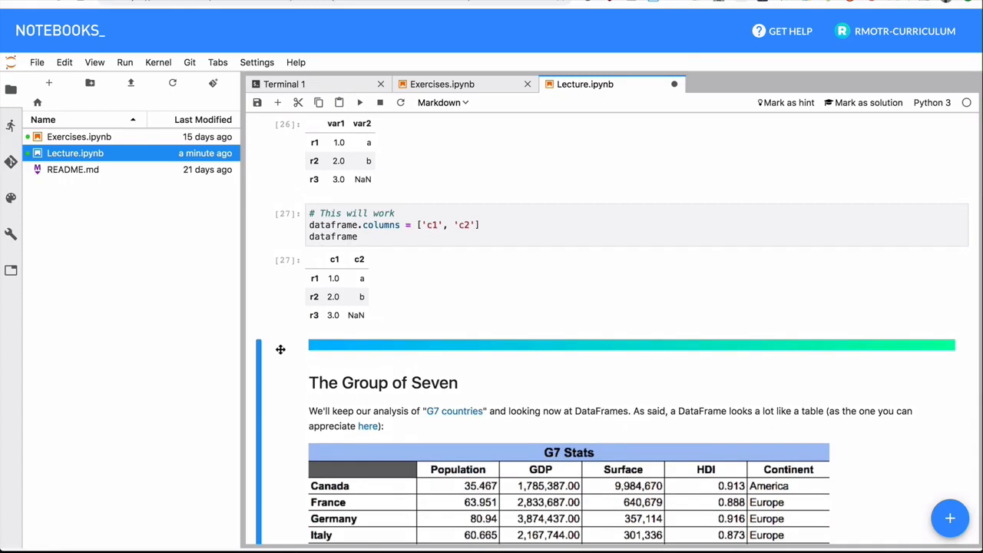
pyautogui.scroll(-3)
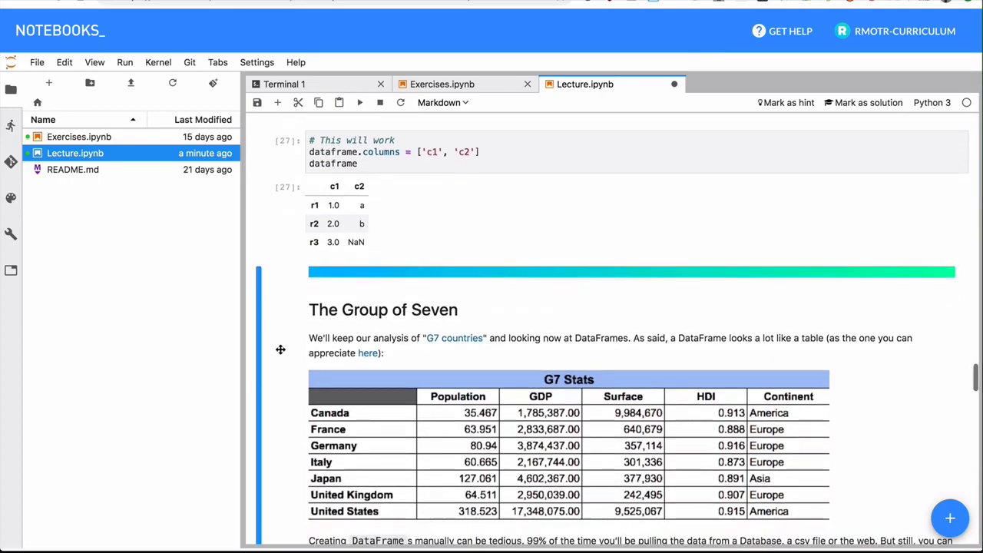
pyautogui.scroll(-3)
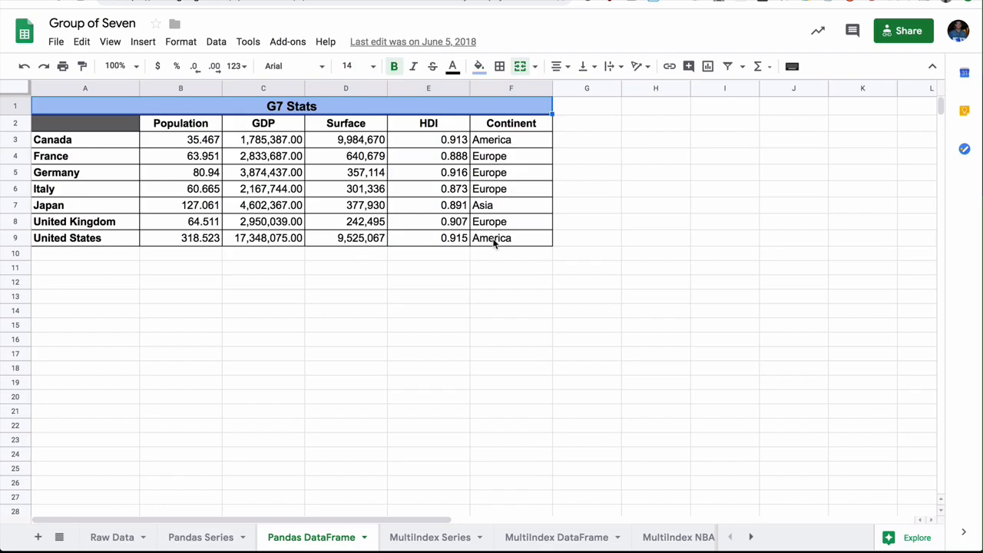
pyautogui.moveTo(265, 23)
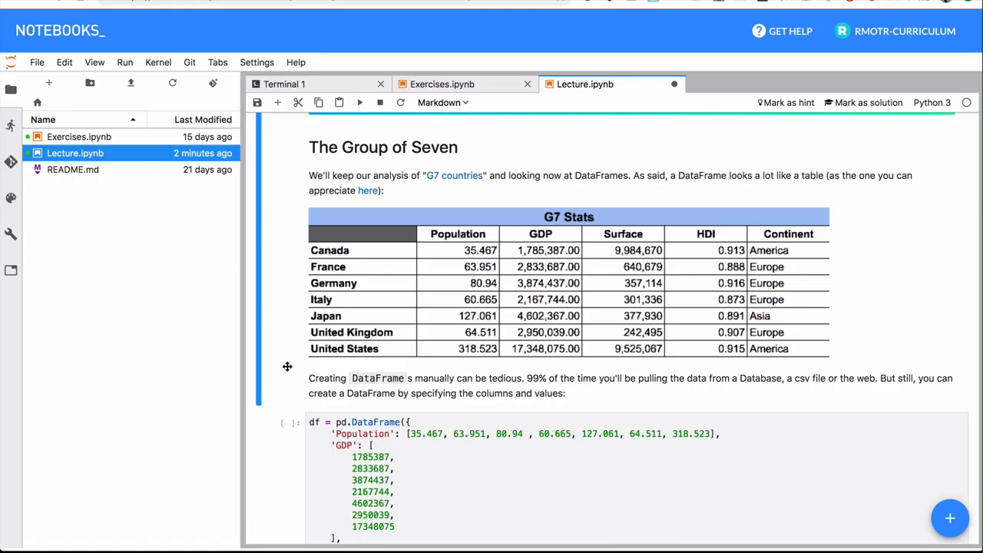
# - Run the cell that builds the G7 DataFrame
pyautogui.scroll(-3)
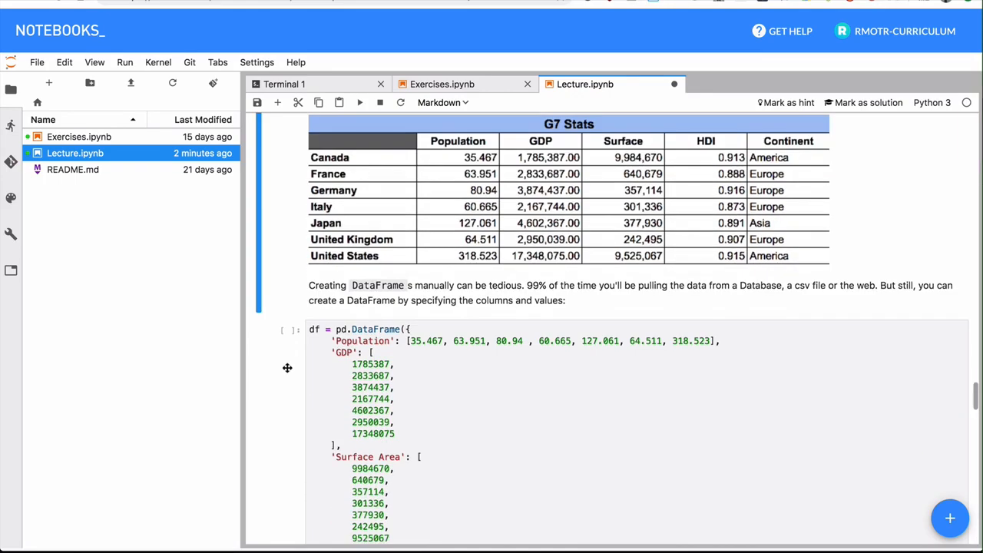
pyautogui.scroll(-3)
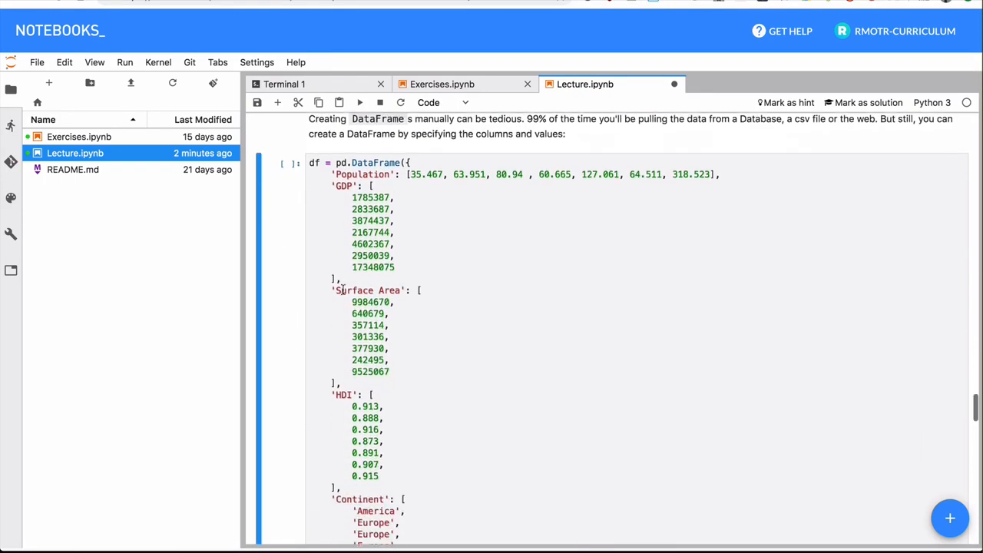
pyautogui.scroll(-3)
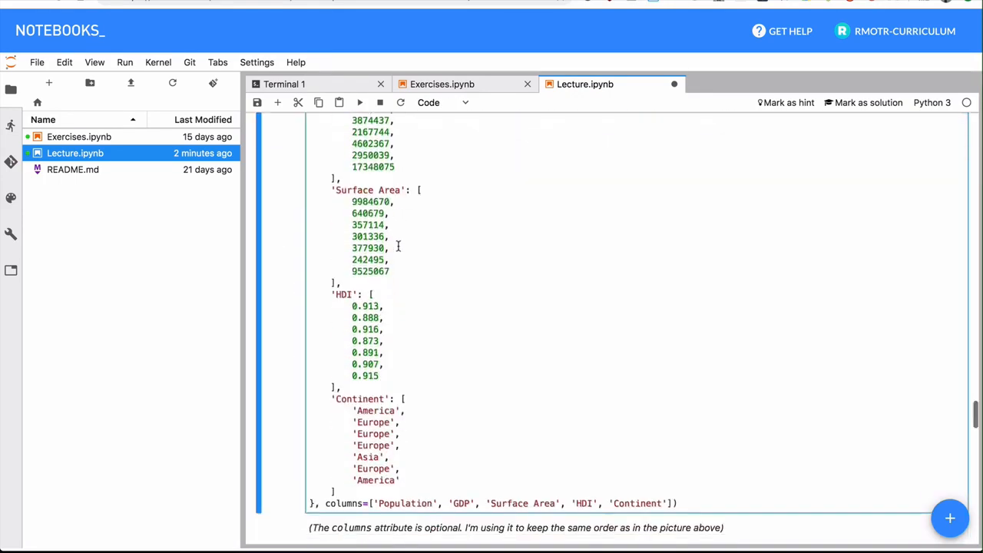
pyautogui.scroll(-3)
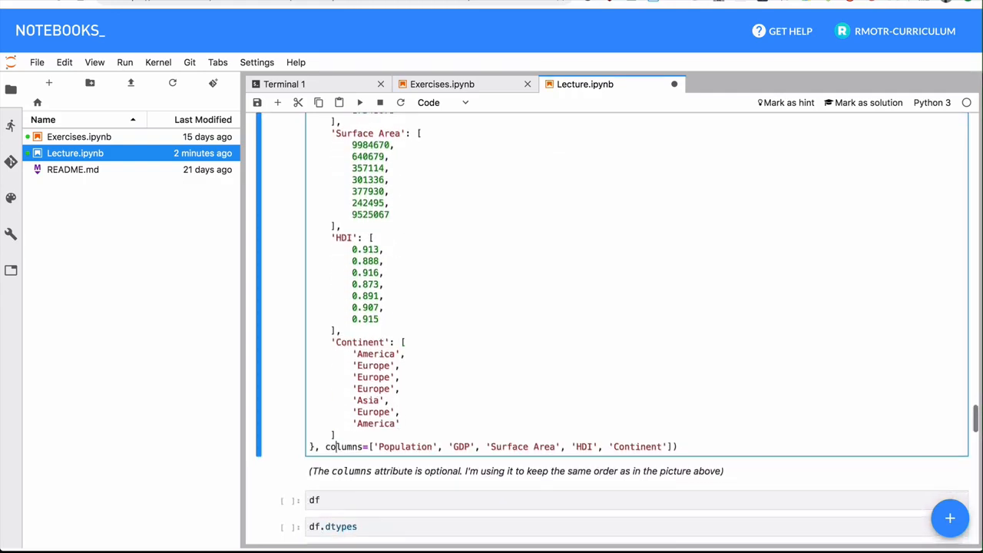
pyautogui.press('ctrl+s')
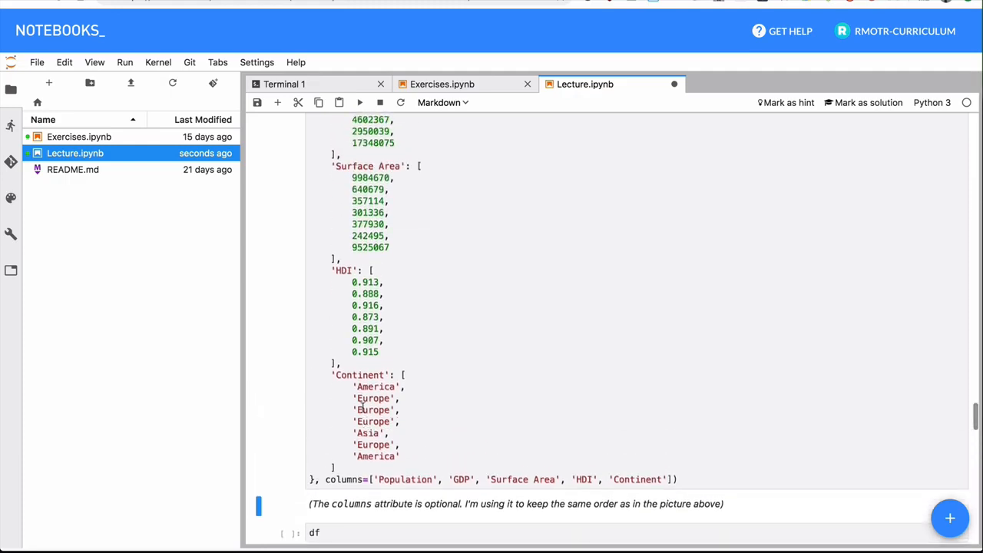
# - Run the df cell to display seven countries with Population, GDP, Surface Area, HDI, Continent
pyautogui.scroll(-3)
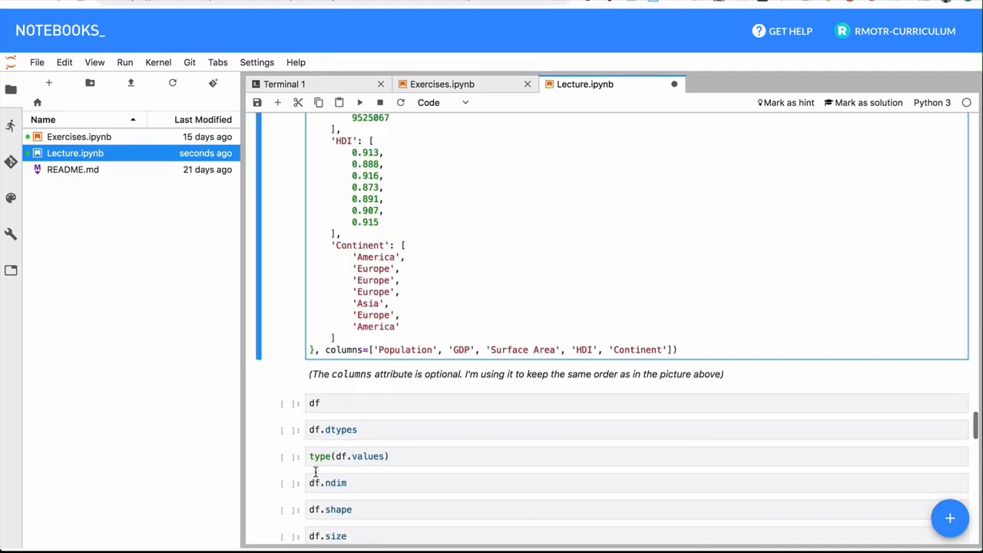
pyautogui.click(315, 402)
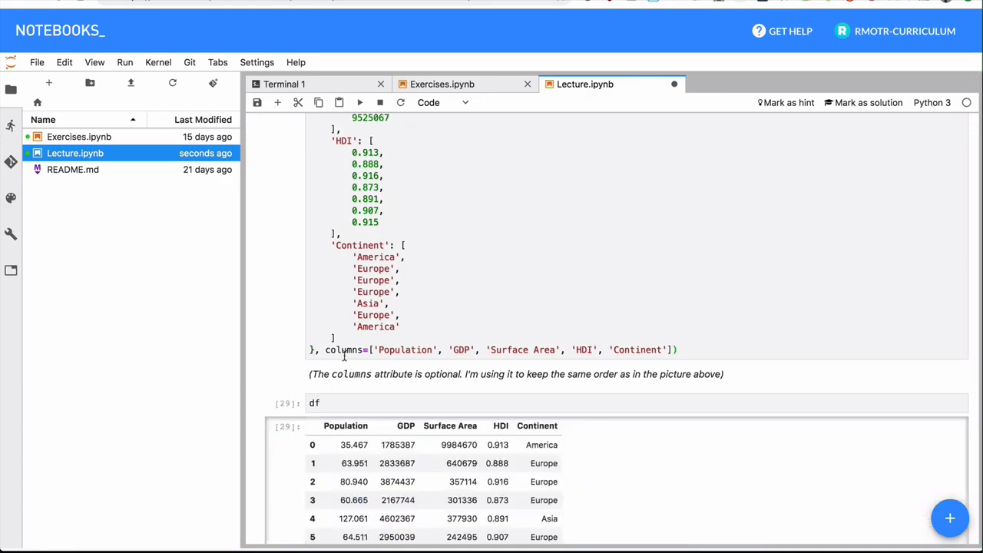
pyautogui.scroll(-3)
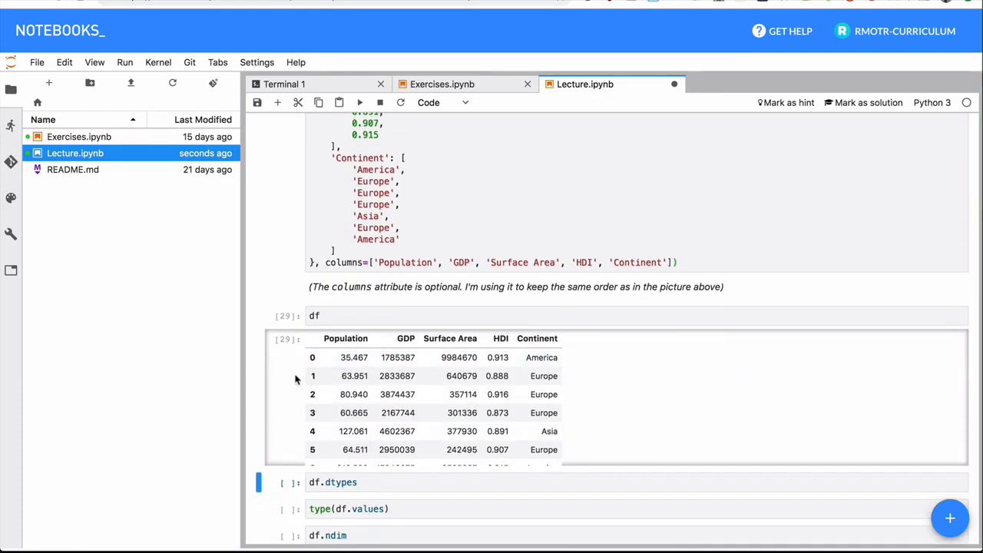
pyautogui.click(314, 315)
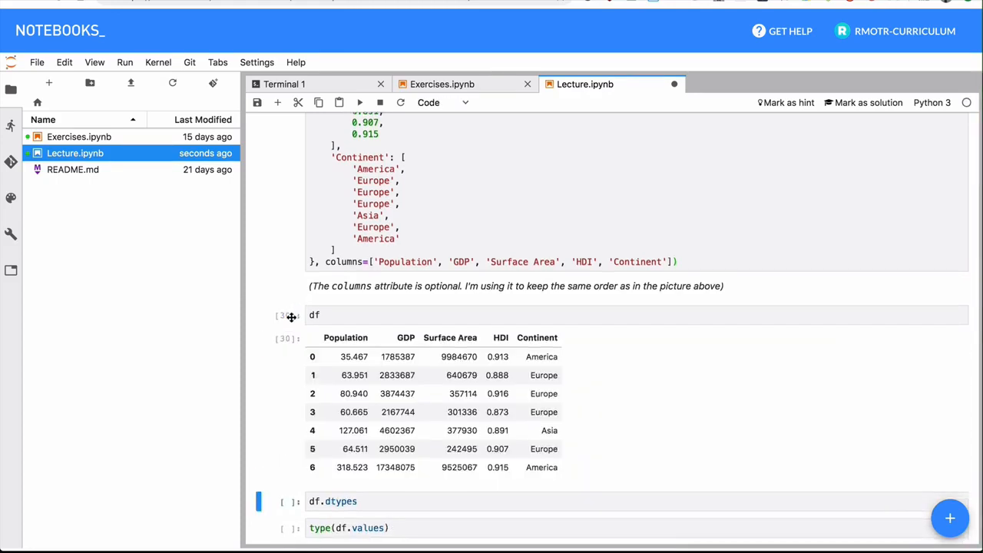
pyautogui.scroll(-3)
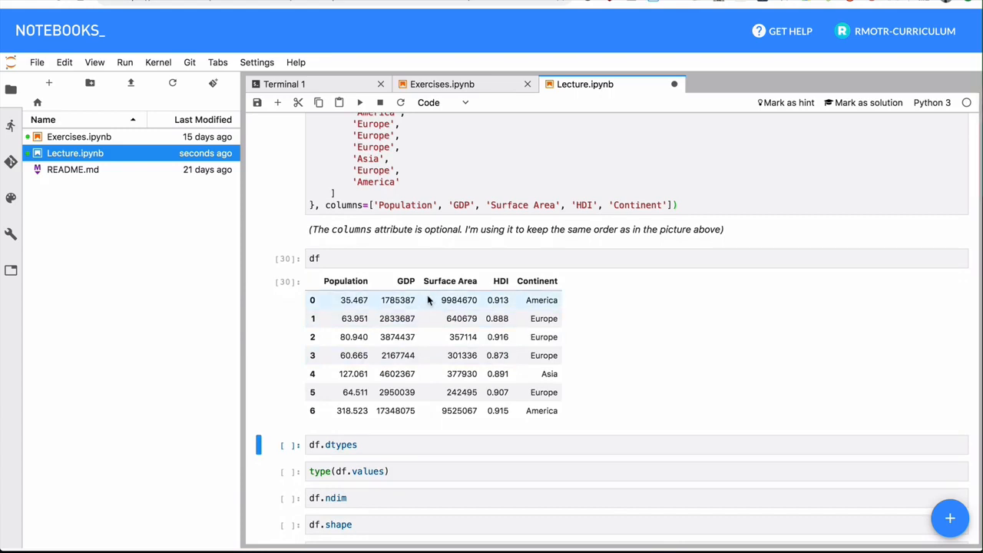
pyautogui.scroll(-3)
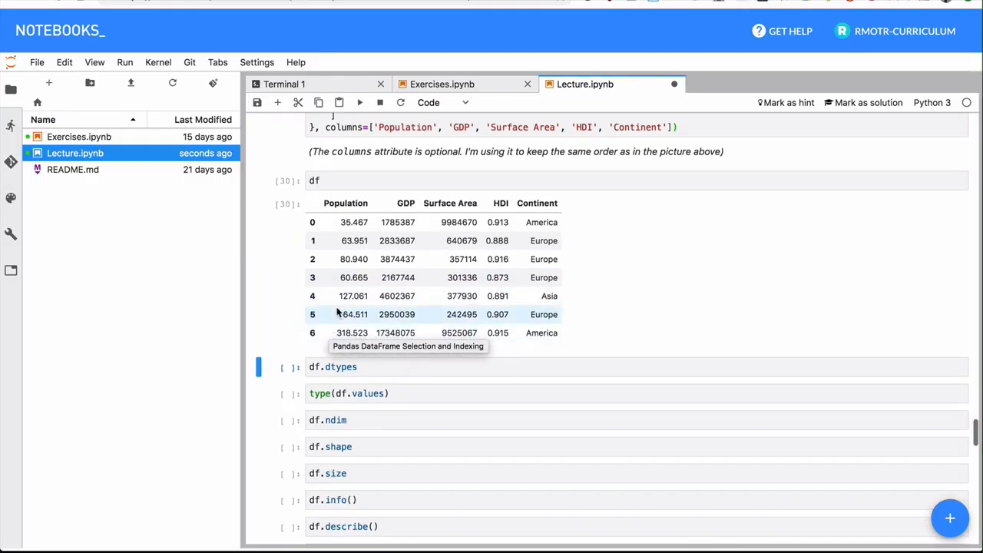
pyautogui.scroll(-3)
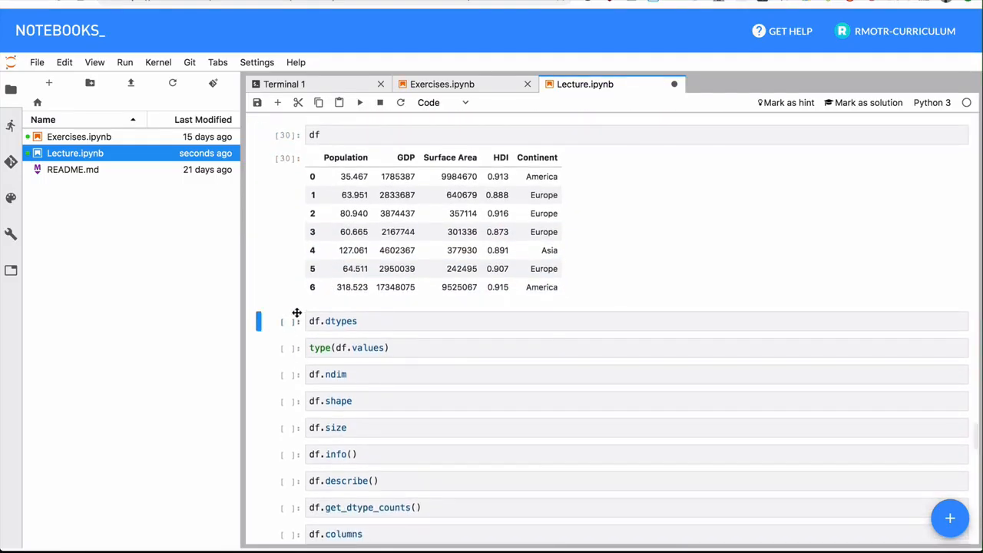
# - Run df.info() below the table and mark int64 in its dtypes line
pyautogui.click(332, 454)
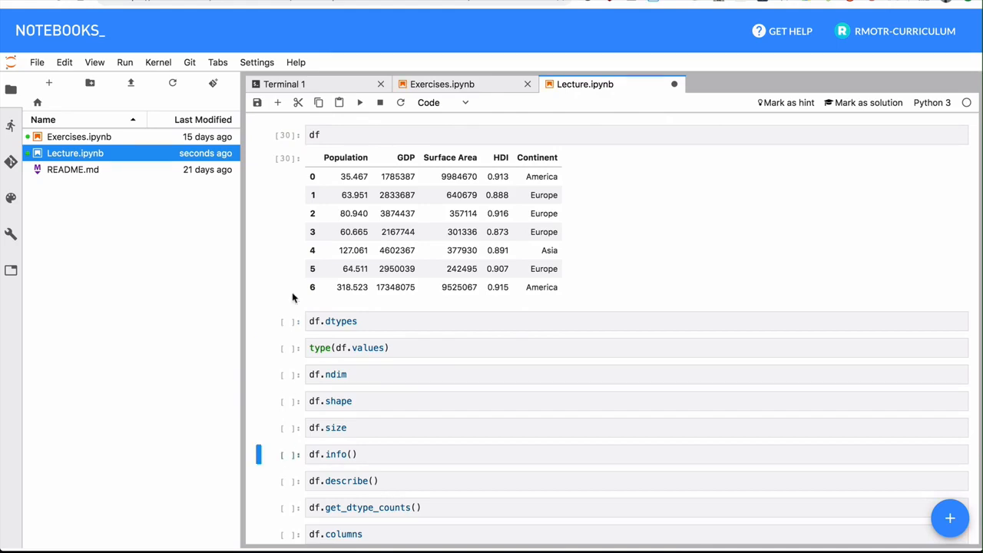
pyautogui.click(360, 102)
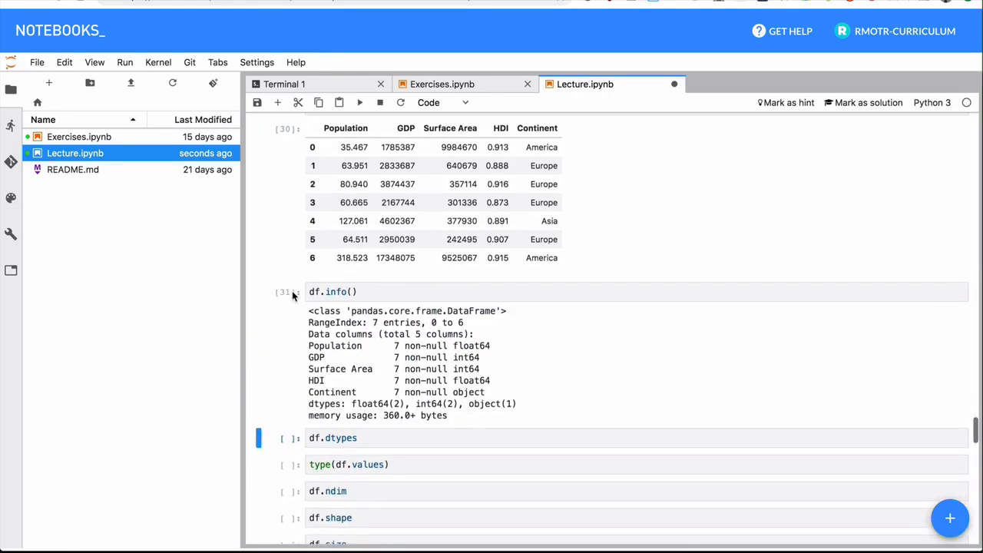
pyautogui.moveTo(317, 350)
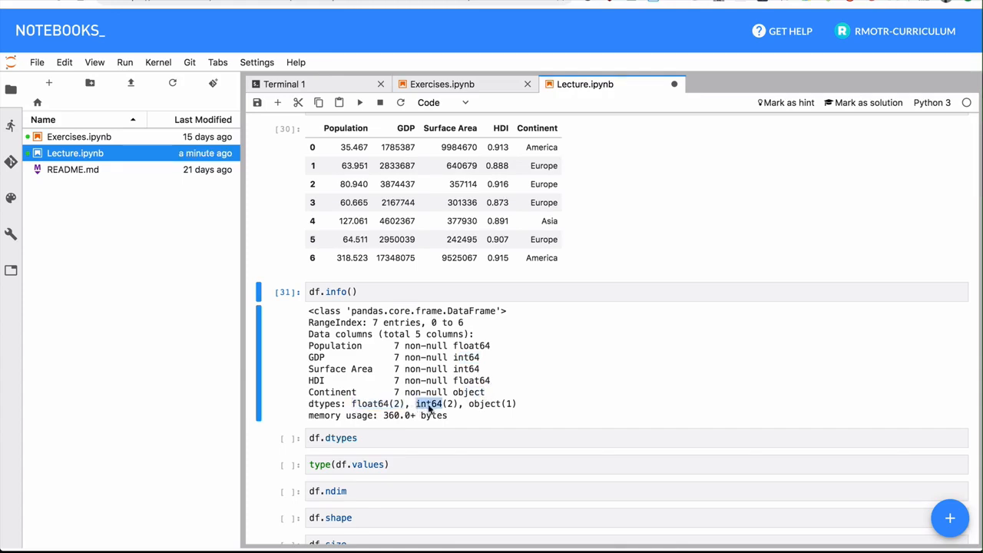
pyautogui.doubleClick(484, 404)
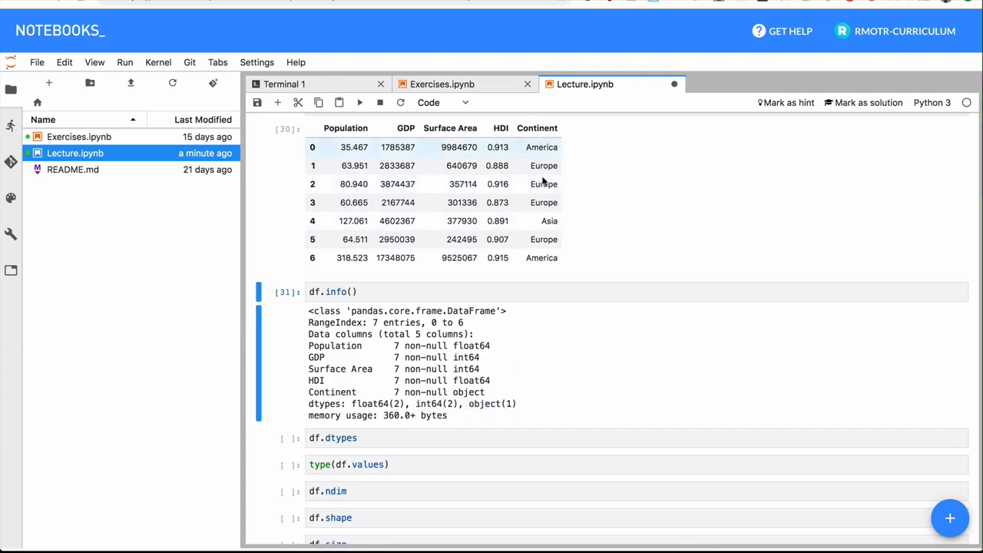
pyautogui.moveTo(512, 405)
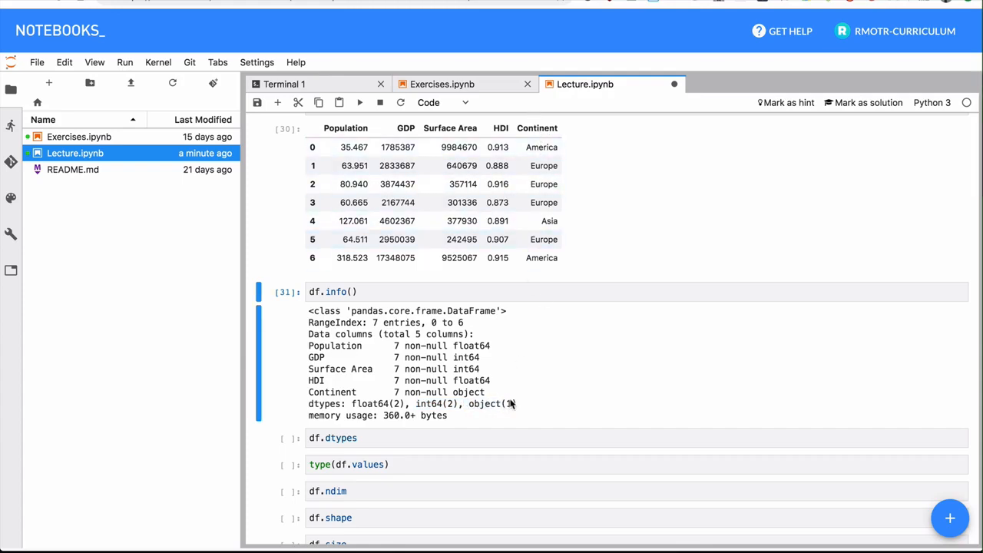
# - Run the df.ndim cell to show the DataFrame's dimension count
pyautogui.scroll(-3)
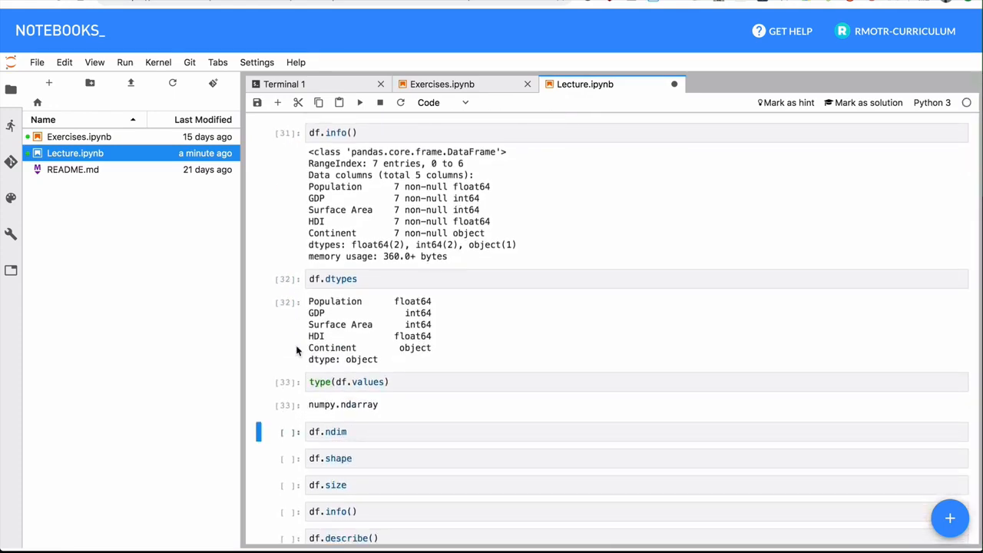
pyautogui.click(359, 102)
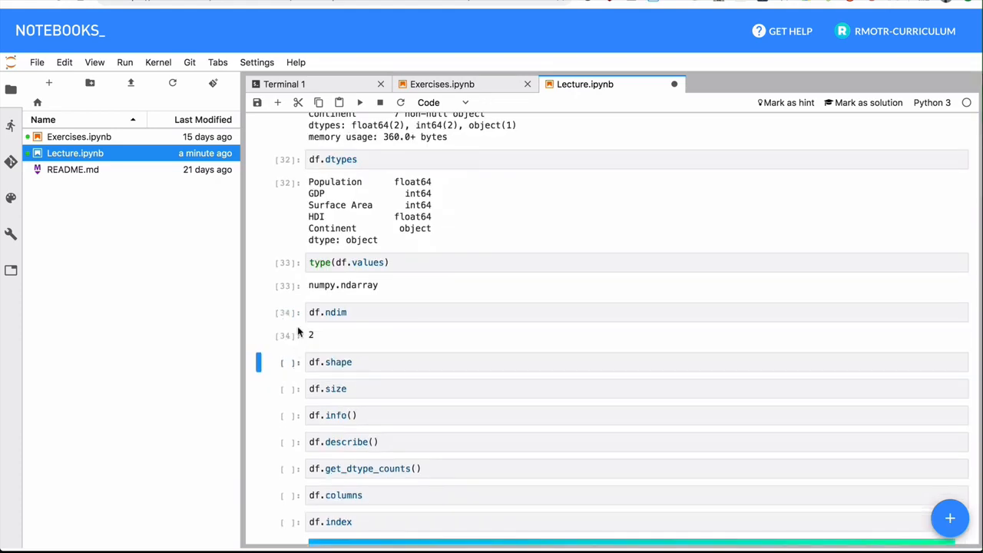
pyautogui.scroll(3)
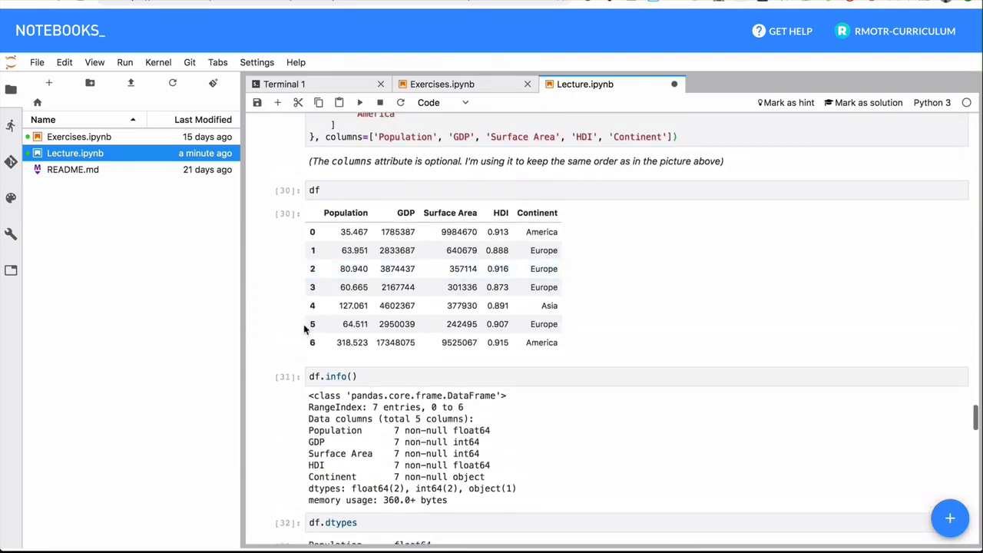
pyautogui.moveTo(330, 287)
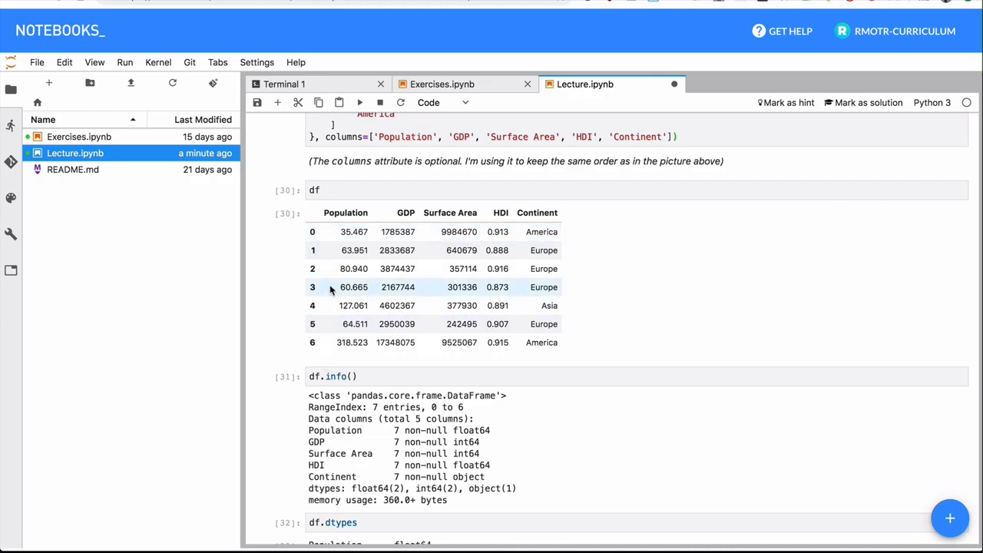
pyautogui.moveTo(354, 213)
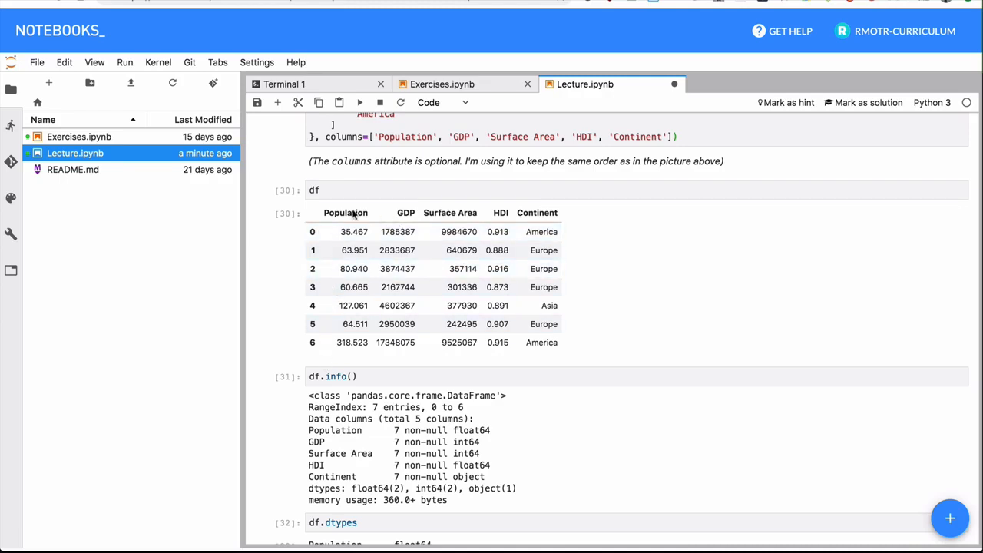
pyautogui.moveTo(453, 376)
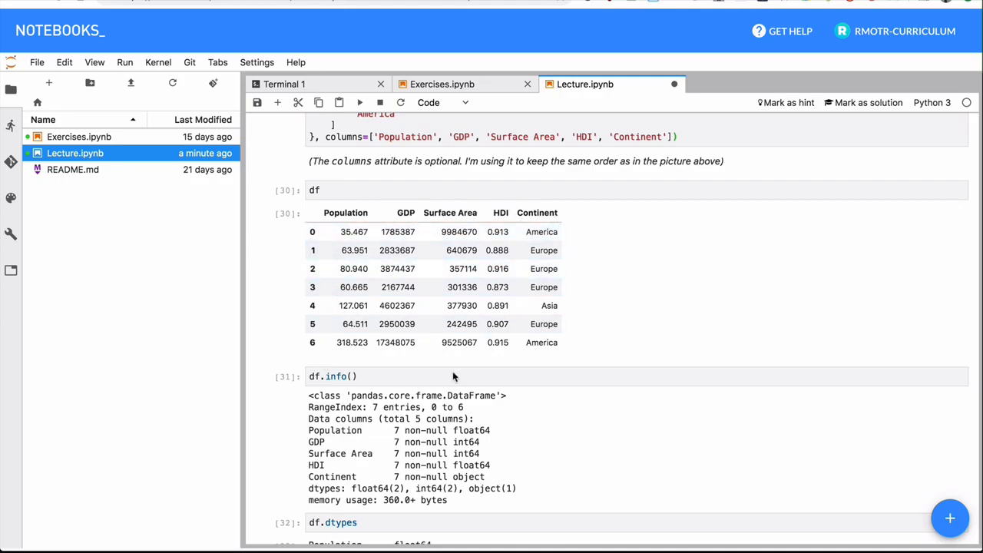
# - Review df.describe() count, mean, std, quartiles and max for Population, GDP, Surface Area, HDI
pyautogui.scroll(-3)
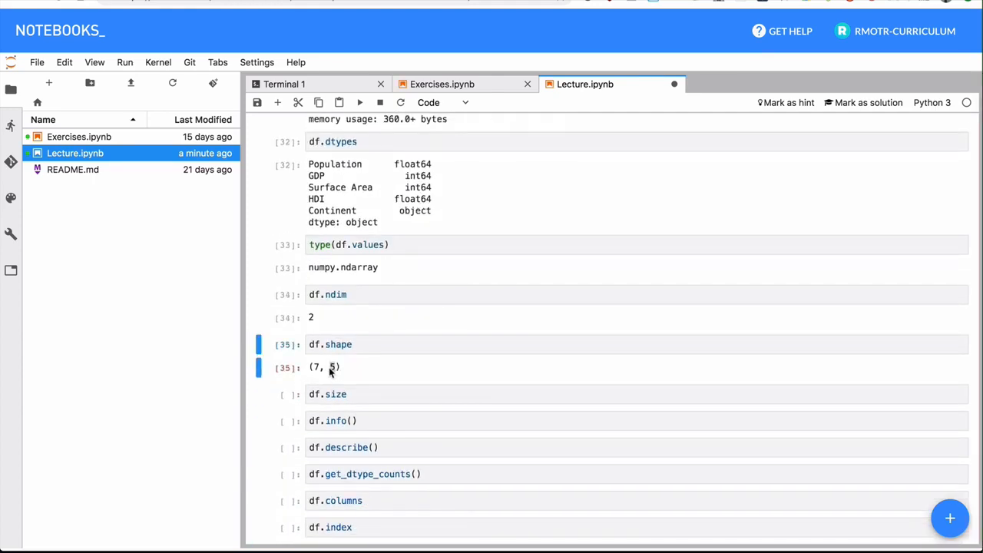
pyautogui.scroll(-3)
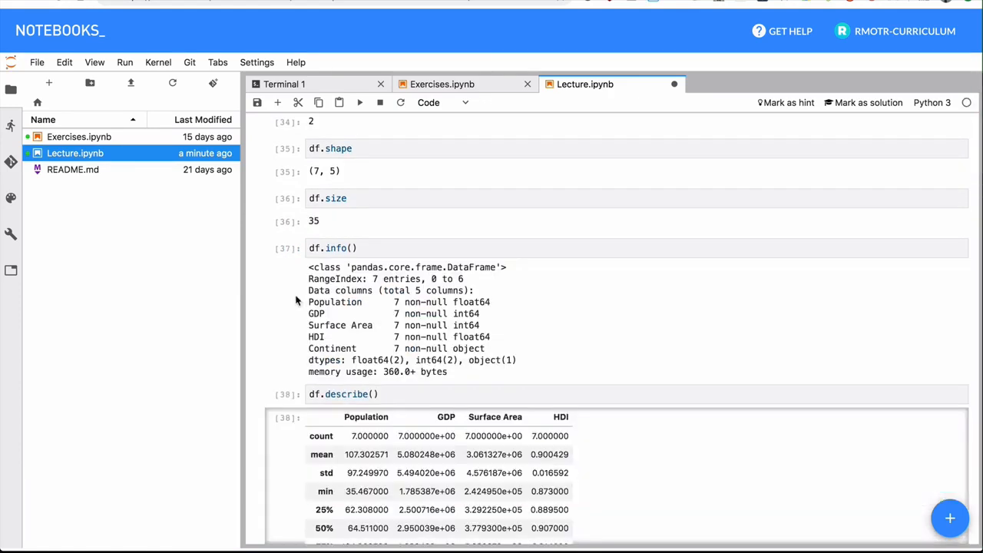
pyautogui.scroll(-3)
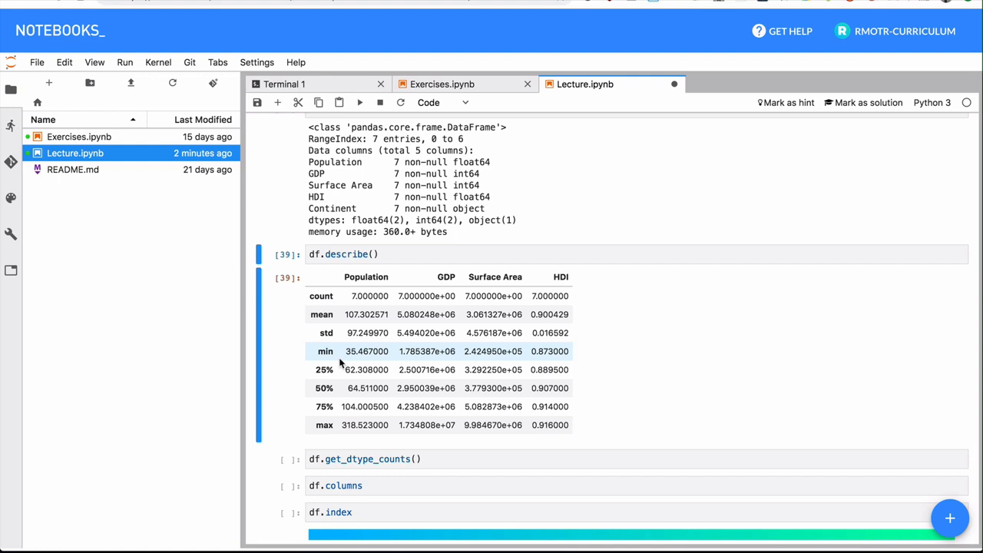
pyautogui.moveTo(370, 307)
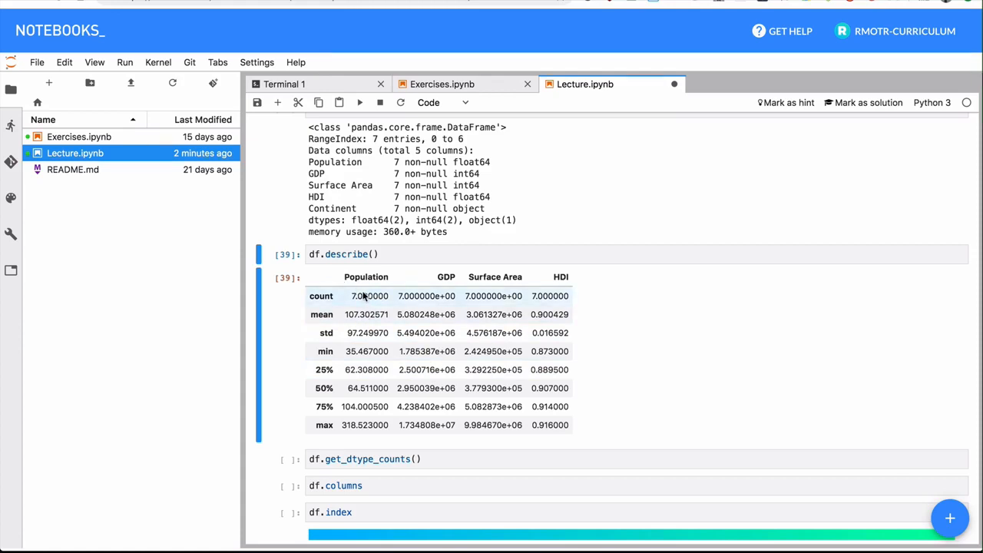
pyautogui.moveTo(346, 286)
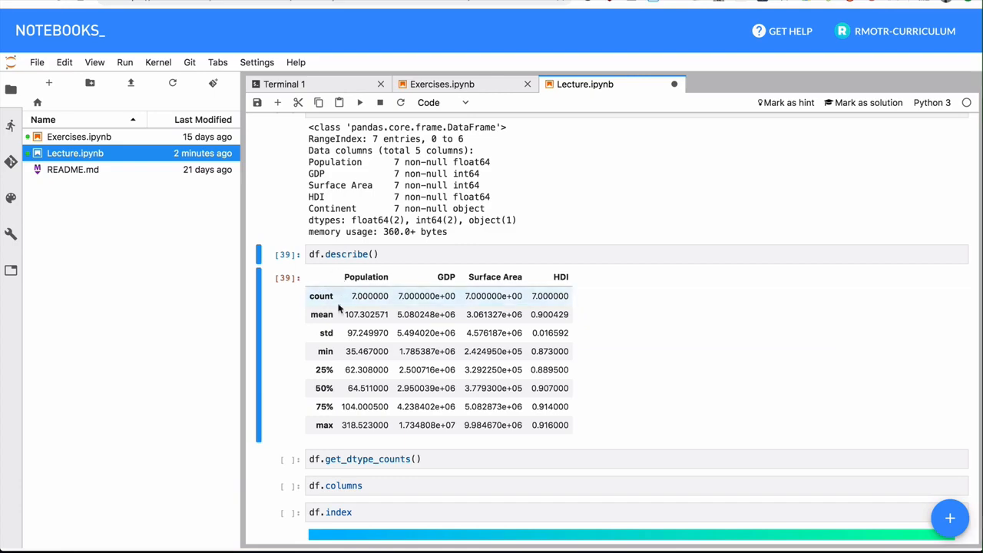
pyautogui.scroll(3)
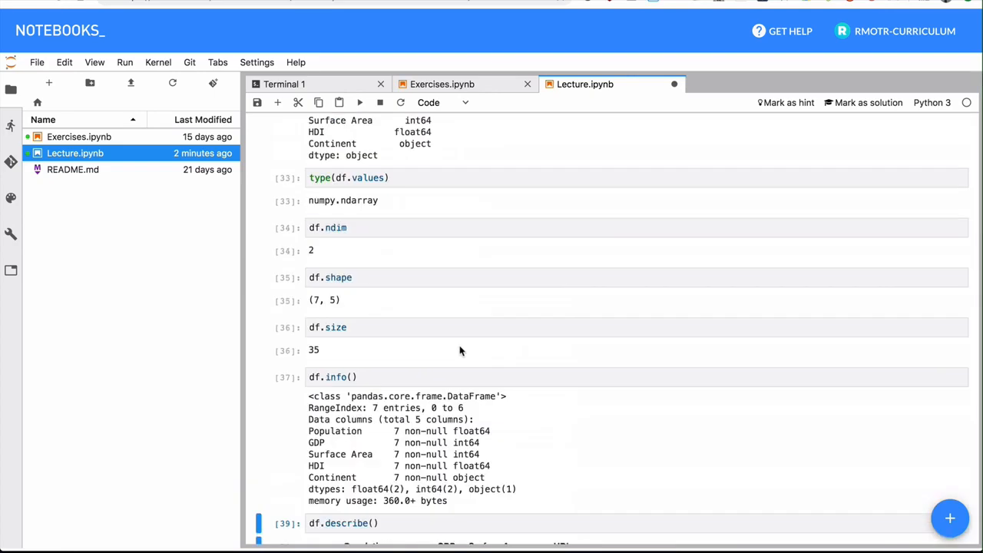
pyautogui.scroll(3)
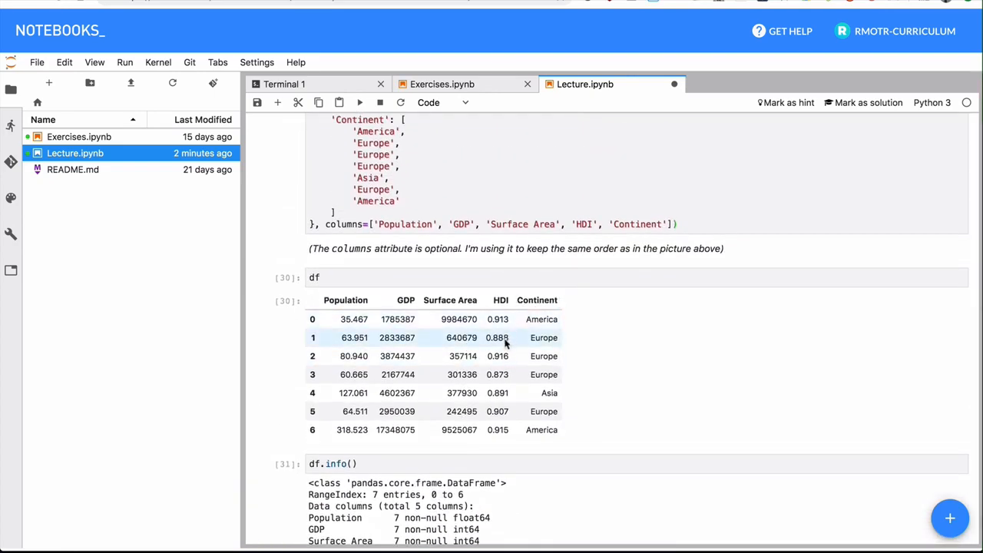
pyautogui.scroll(-3)
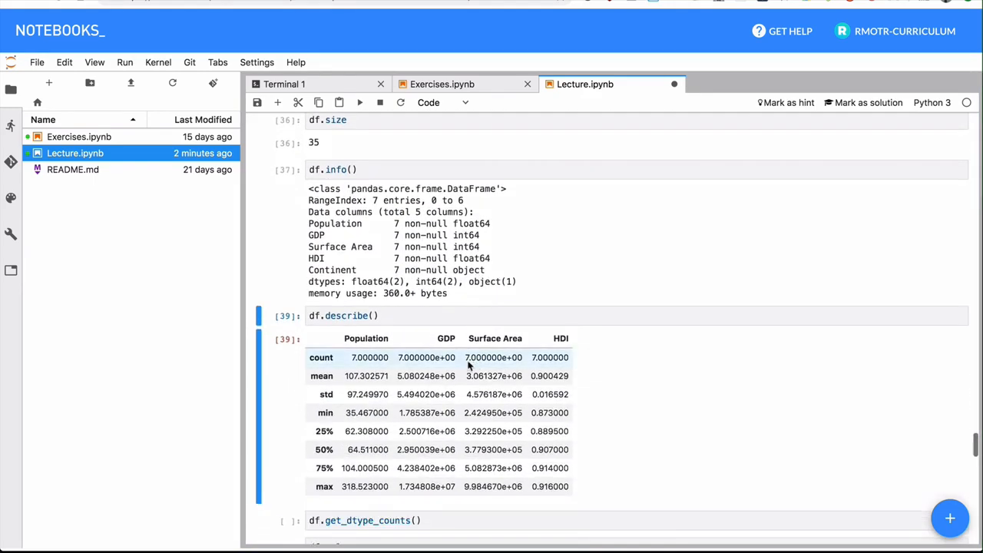
pyautogui.scroll(-3)
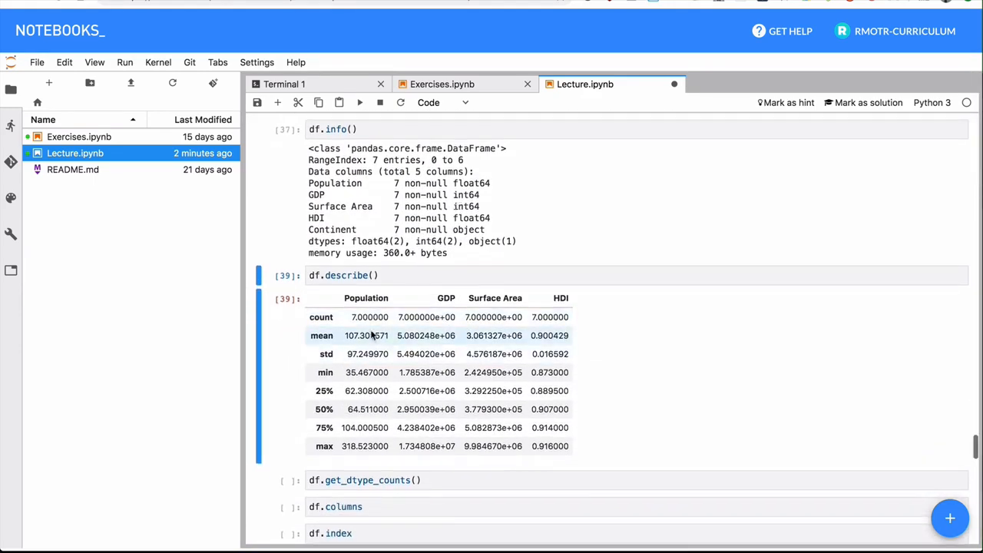
pyautogui.moveTo(394, 317)
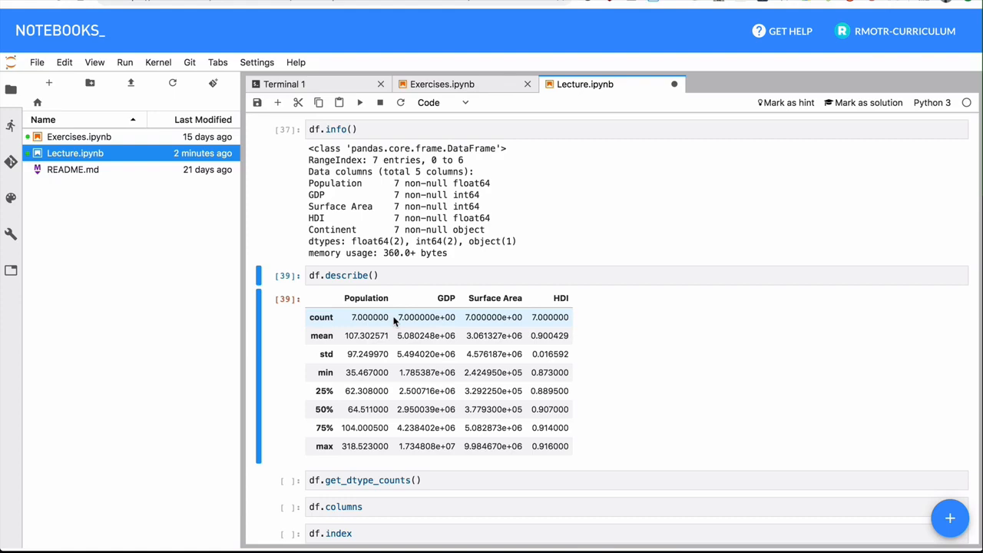
pyautogui.moveTo(413, 315)
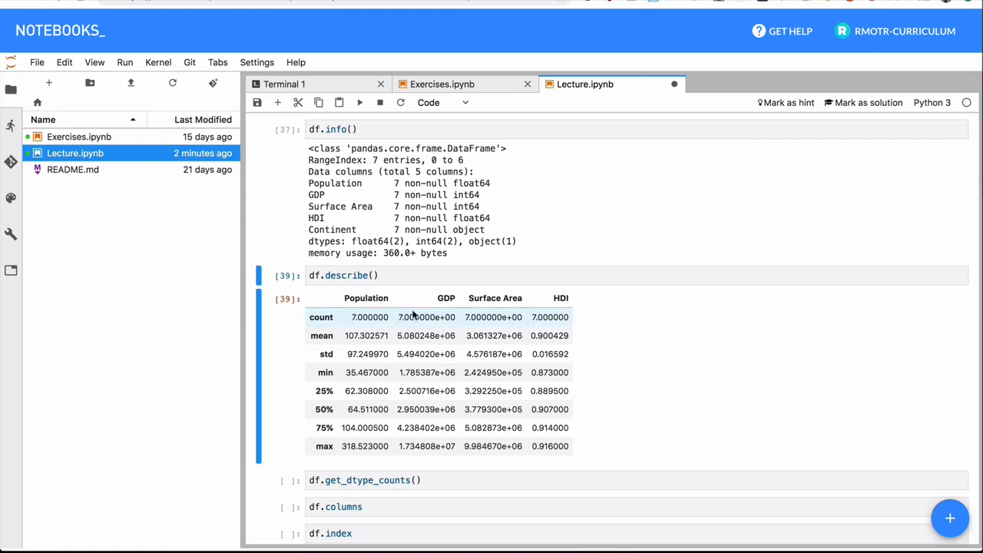
pyautogui.scroll(-3)
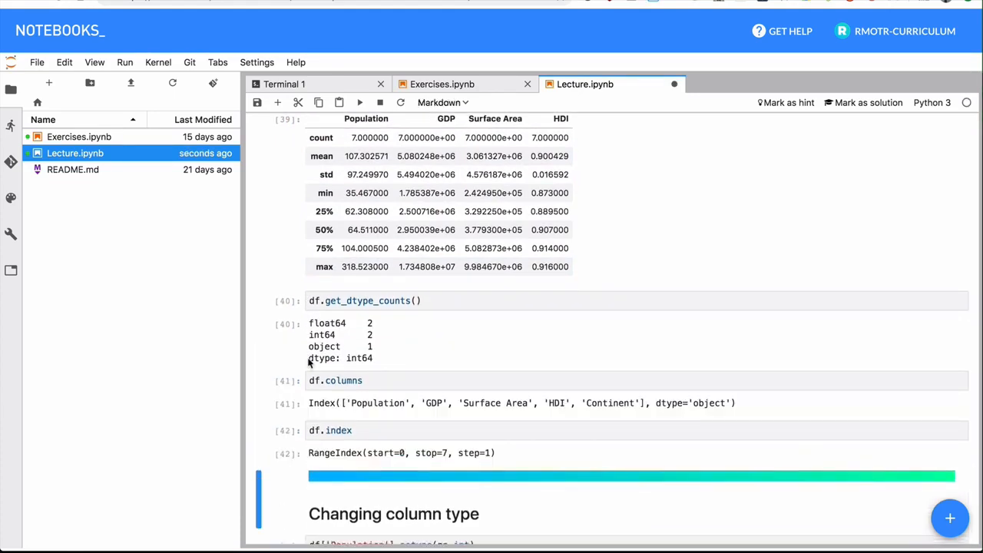
# - Review the dtype counts, five column names and RangeIndex 0–7, reaching 'Changing column type'
pyautogui.scroll(-3)
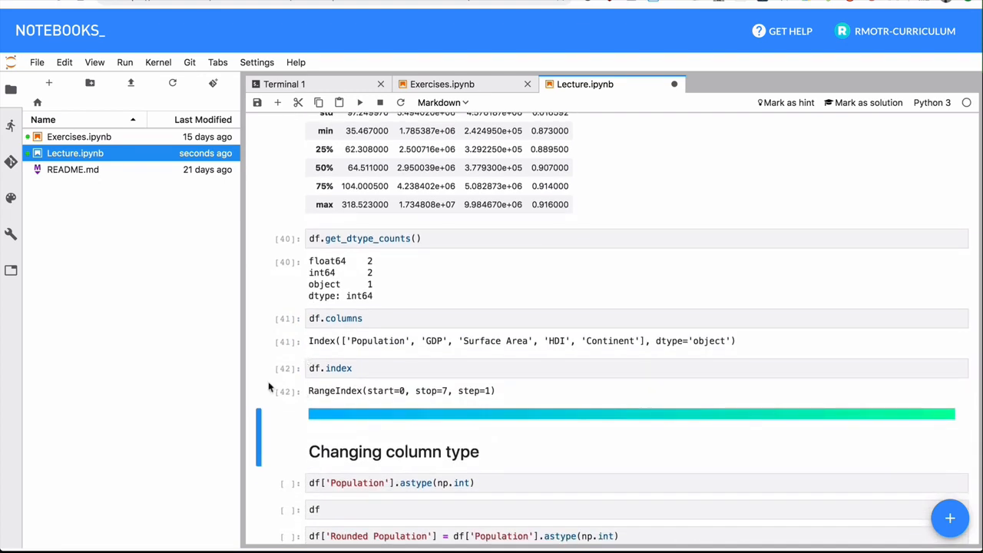
pyautogui.scroll(-3)
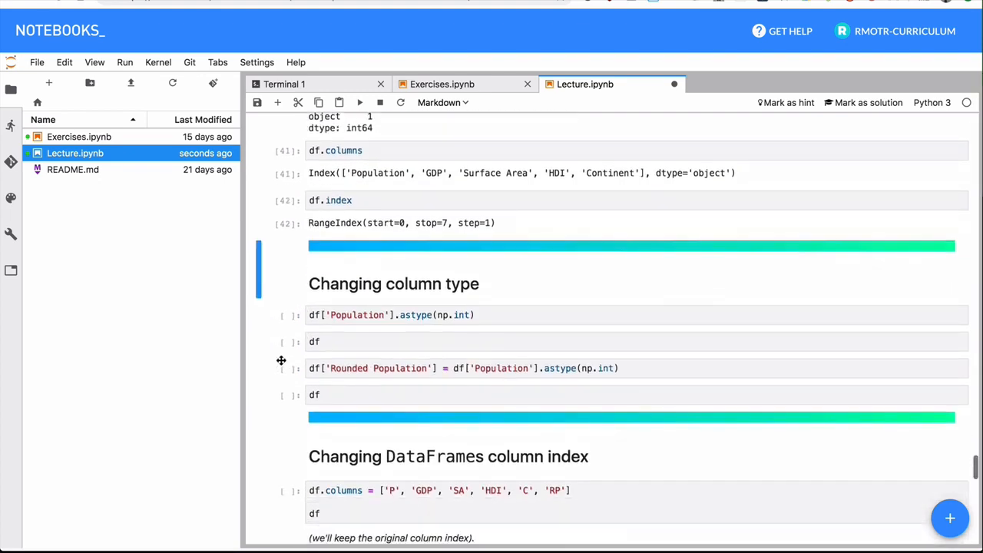
pyautogui.scroll(-3)
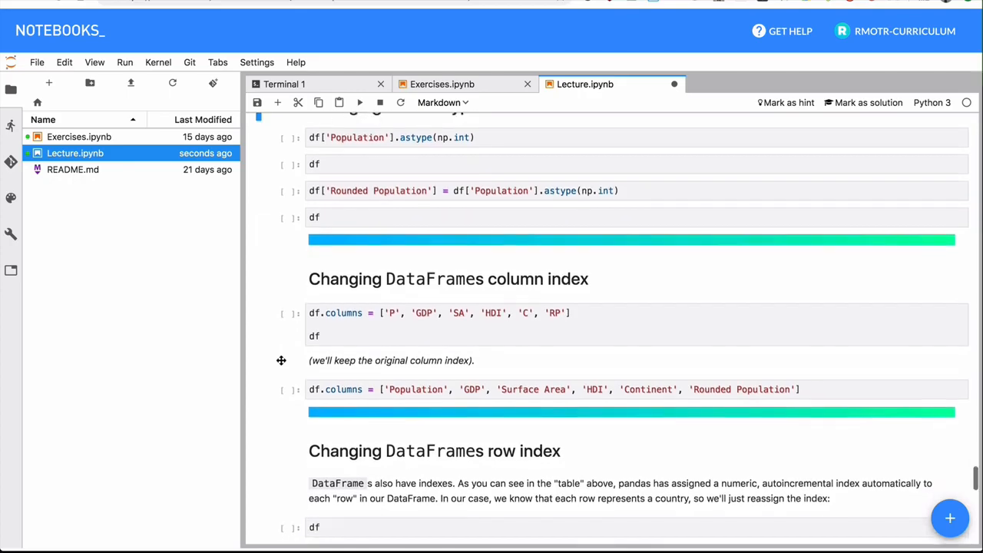
pyautogui.scroll(3)
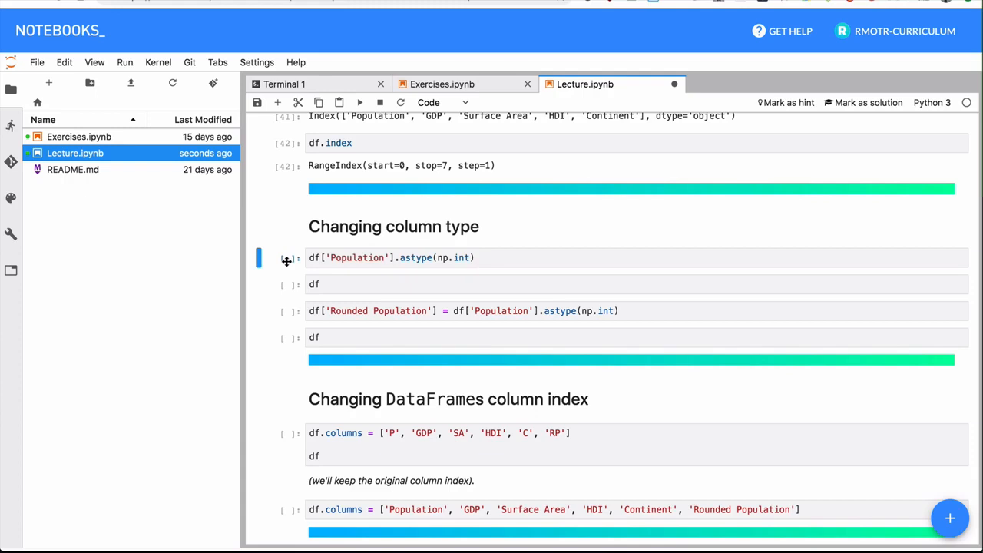
pyautogui.scroll(3)
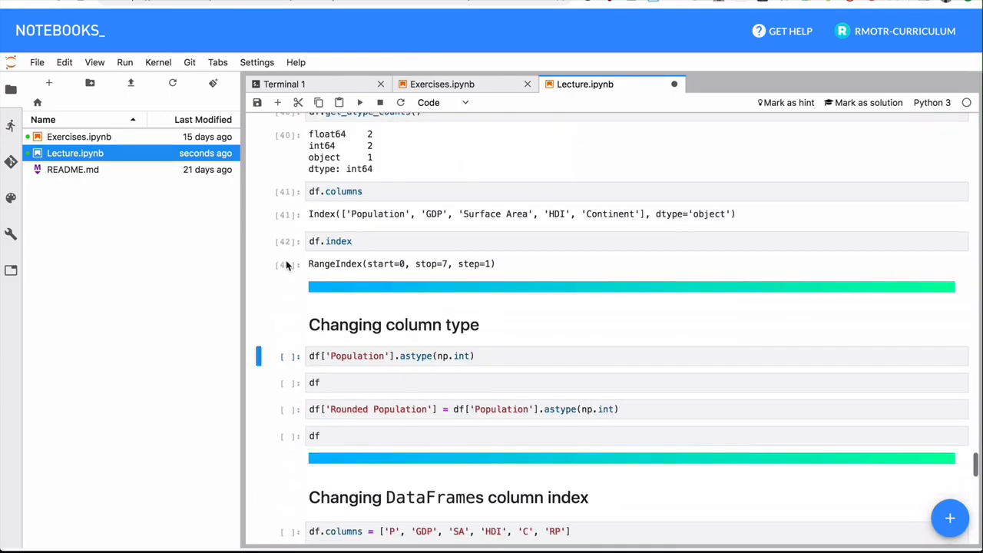
# - Run df.info(), cast Population to int64, and add Rounded Population (35, 63, 80…)
pyautogui.write('df.i')
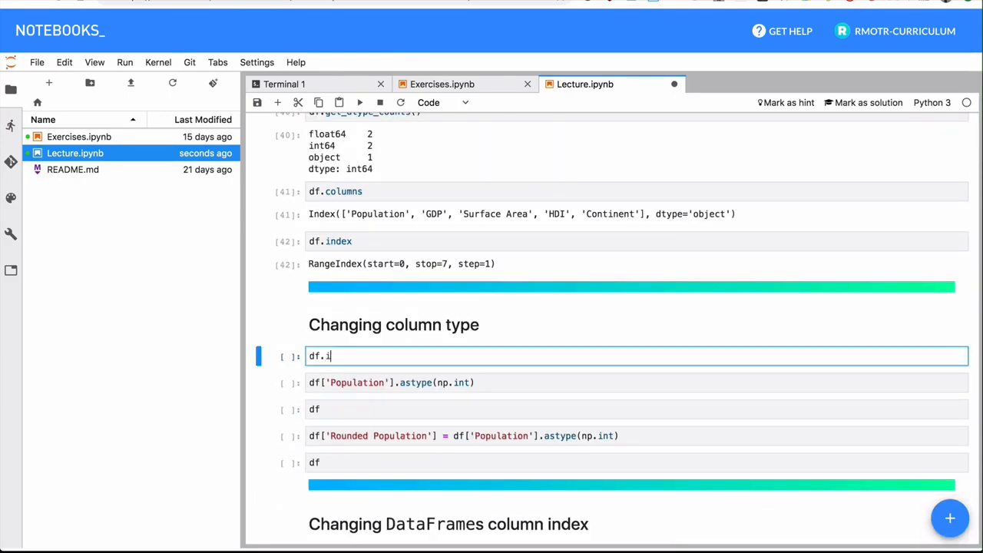
pyautogui.press('shift+enter')
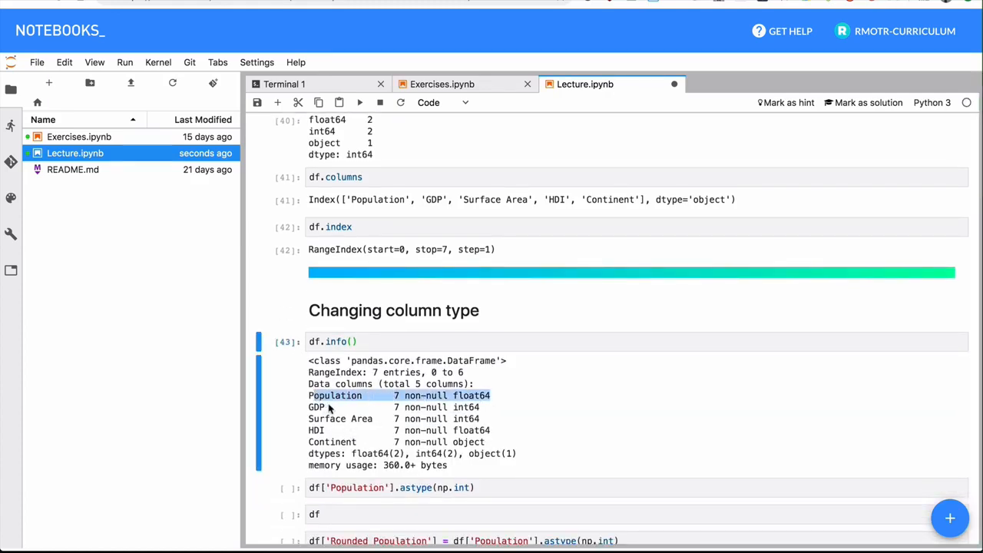
pyautogui.scroll(-3)
pyautogui.write("df['Population']")
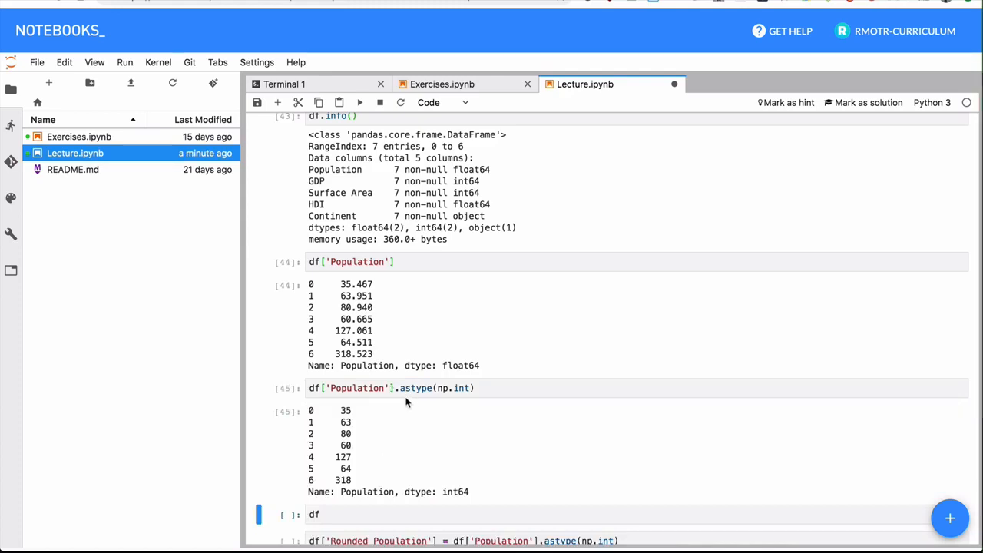
pyautogui.scroll(-3)
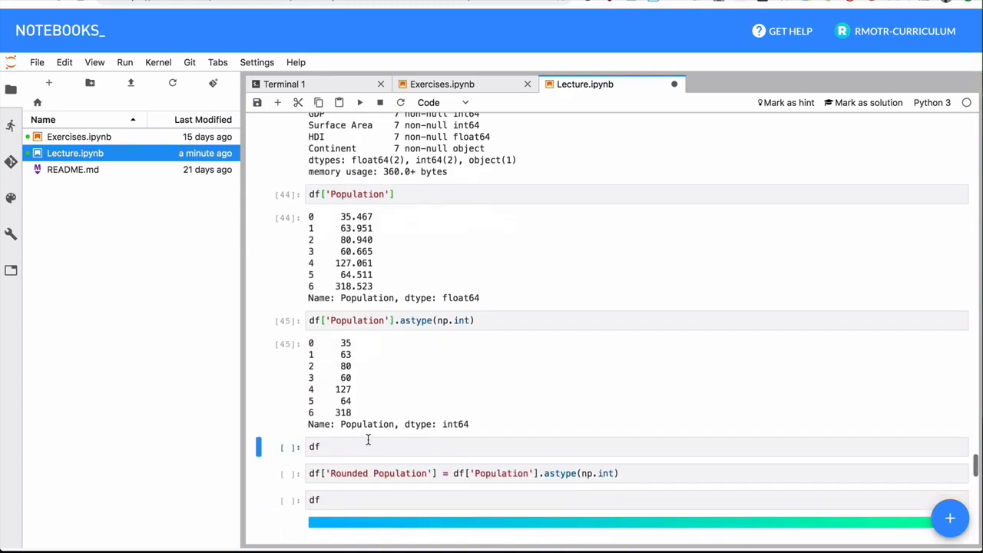
pyautogui.scroll(-3)
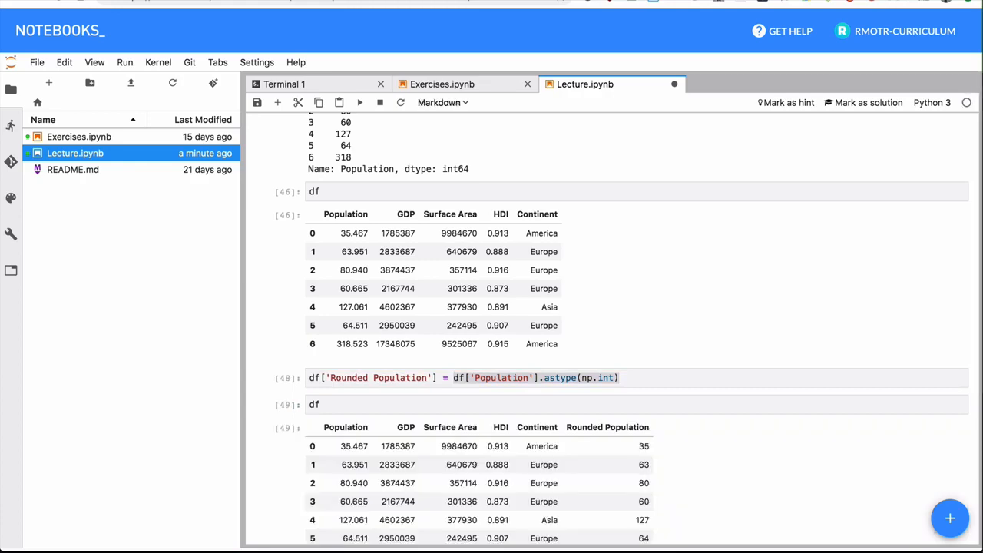
pyautogui.scroll(-3)
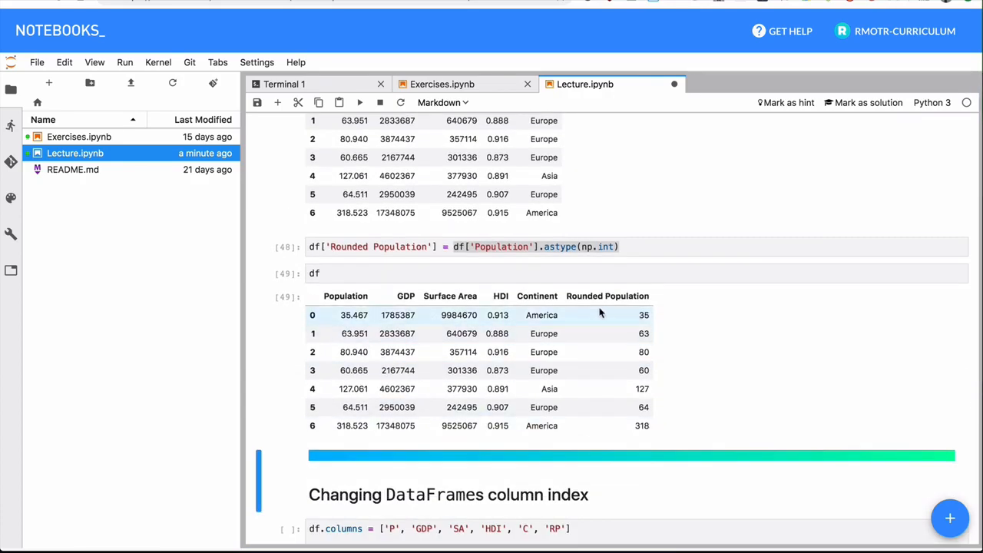
# - Rename columns to short names, restore originals, and index rows by G7 country names
pyautogui.scroll(-3)
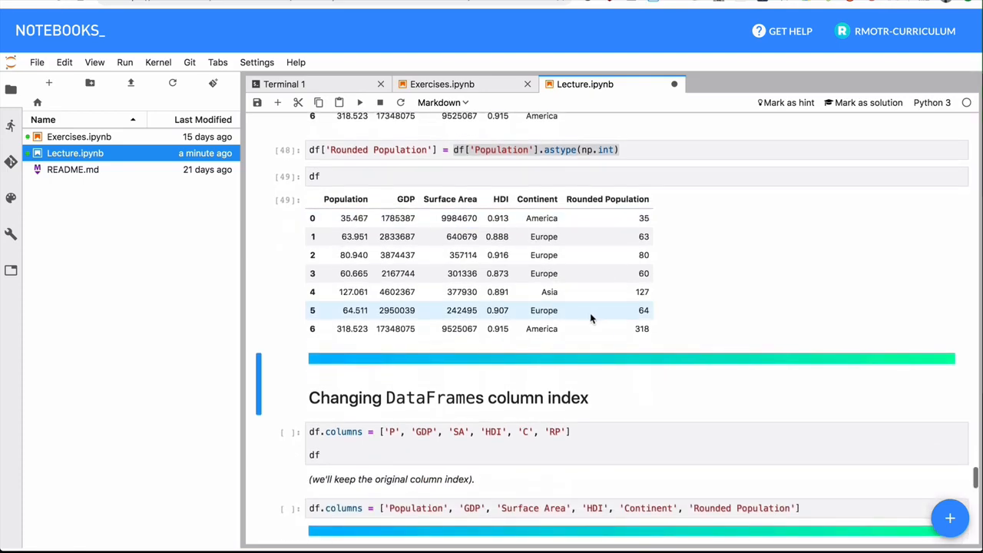
pyautogui.scroll(-3)
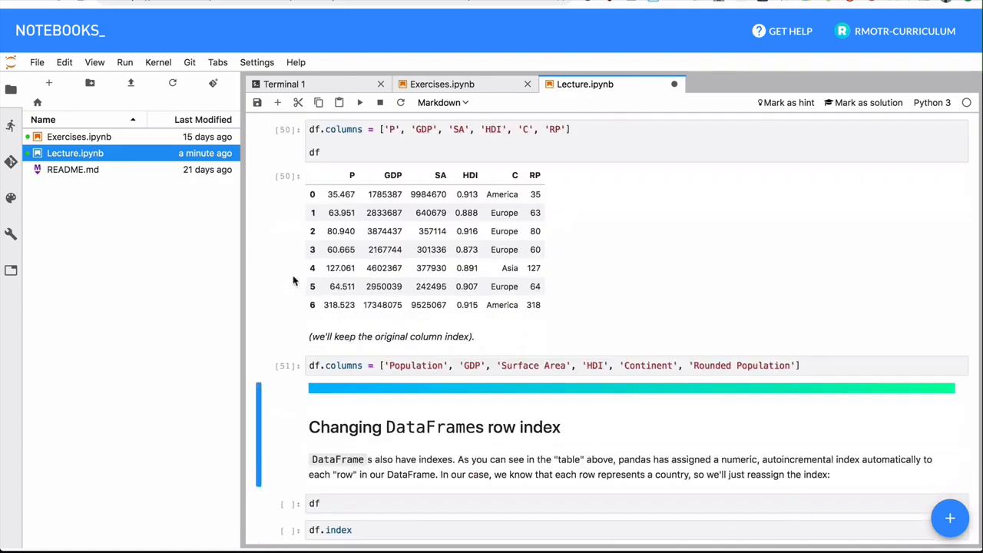
pyautogui.scroll(-3)
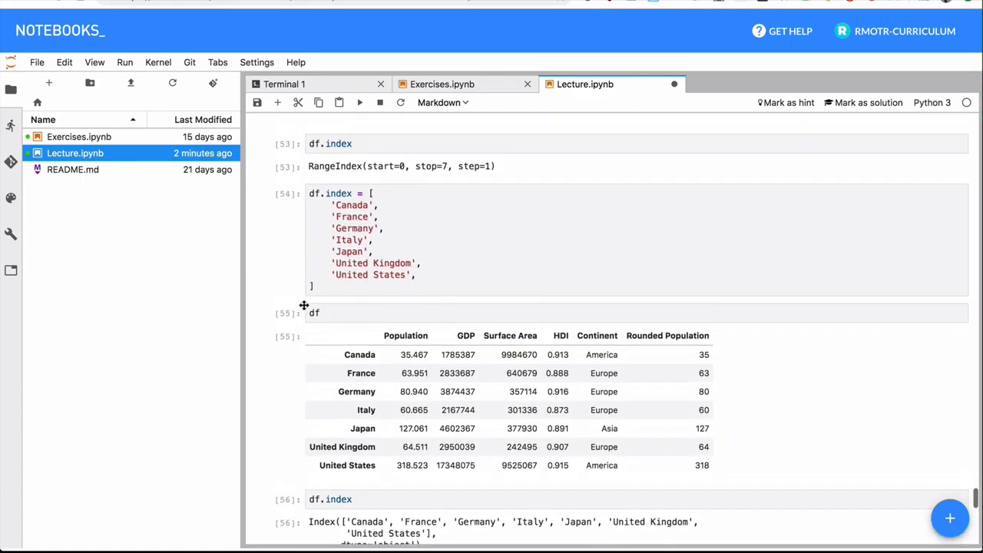
pyautogui.scroll(-3)
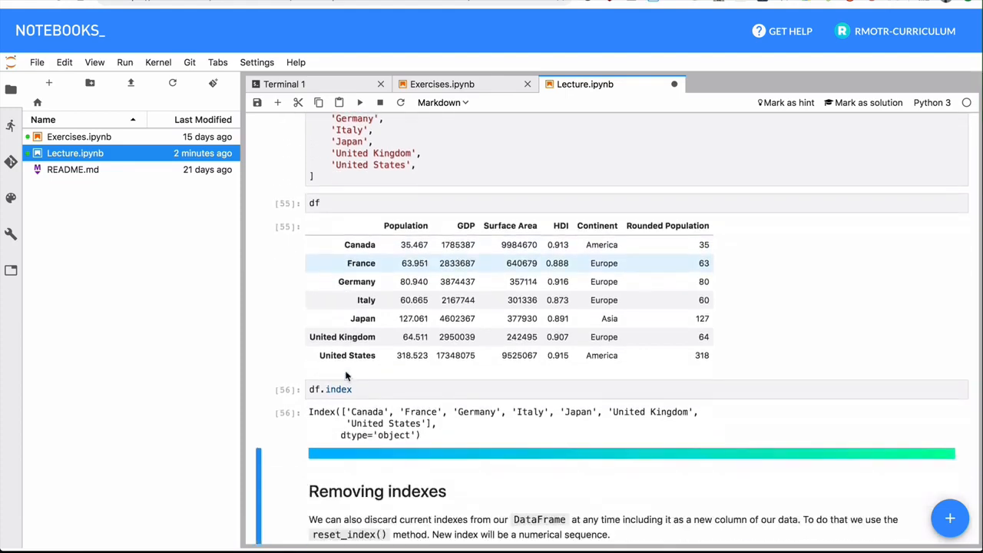
pyautogui.scroll(3)
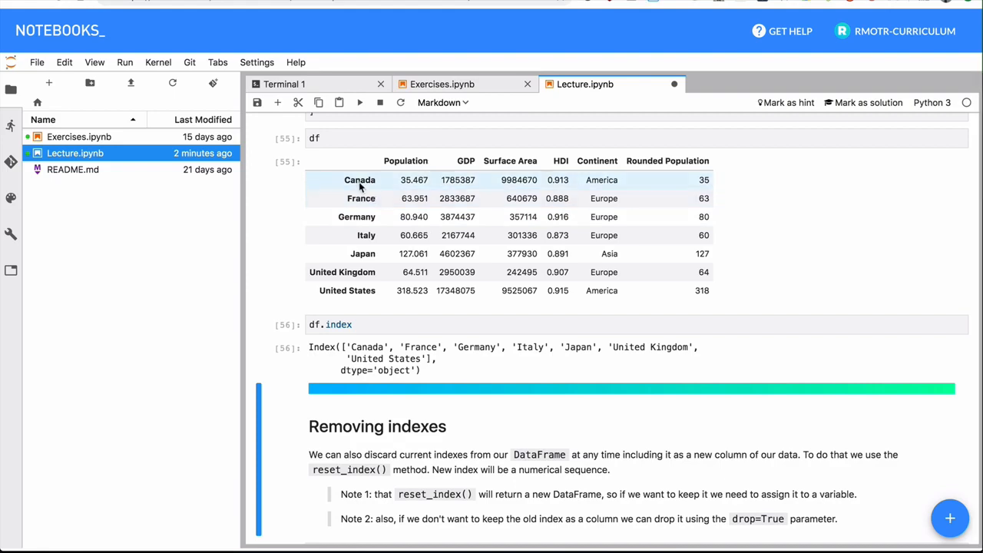
pyautogui.moveTo(363, 240)
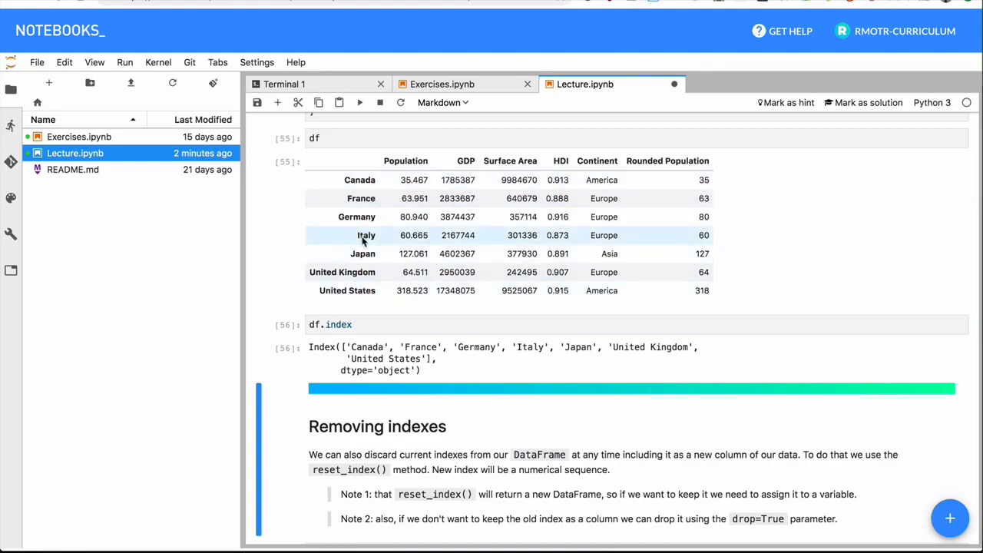
pyautogui.moveTo(553, 231)
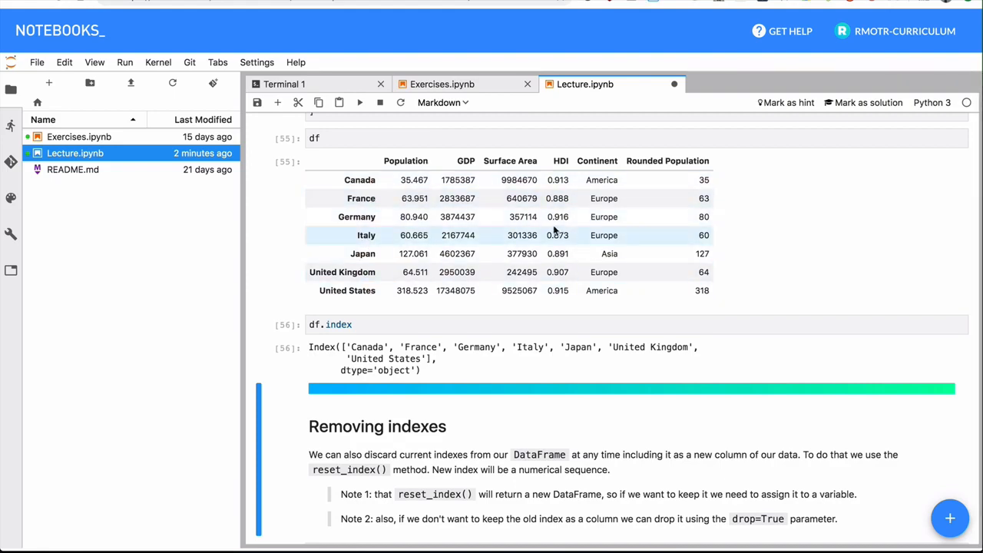
pyautogui.scroll(-3)
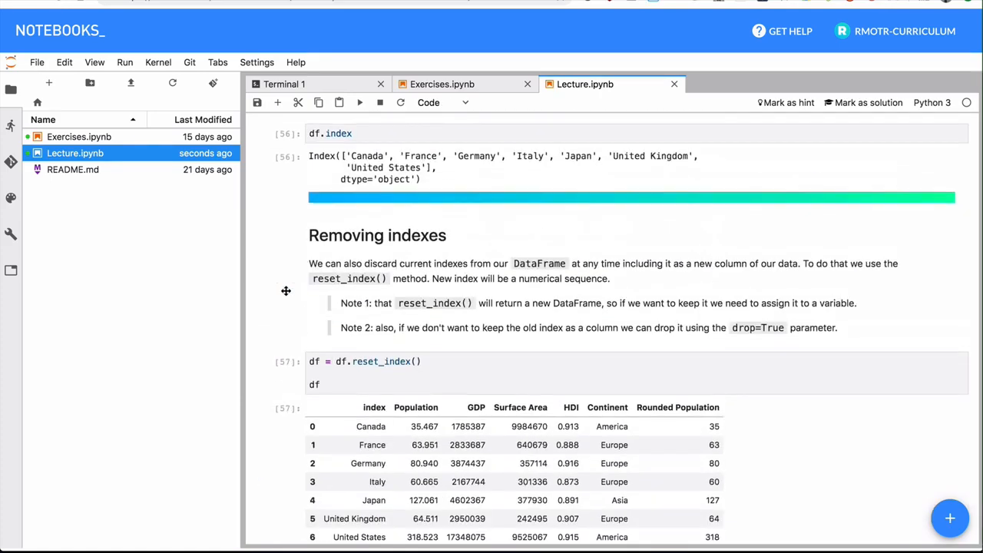
# - Run df.reset_index() and then df.set_index(['index']) to restore country names as the index
pyautogui.scroll(-3)
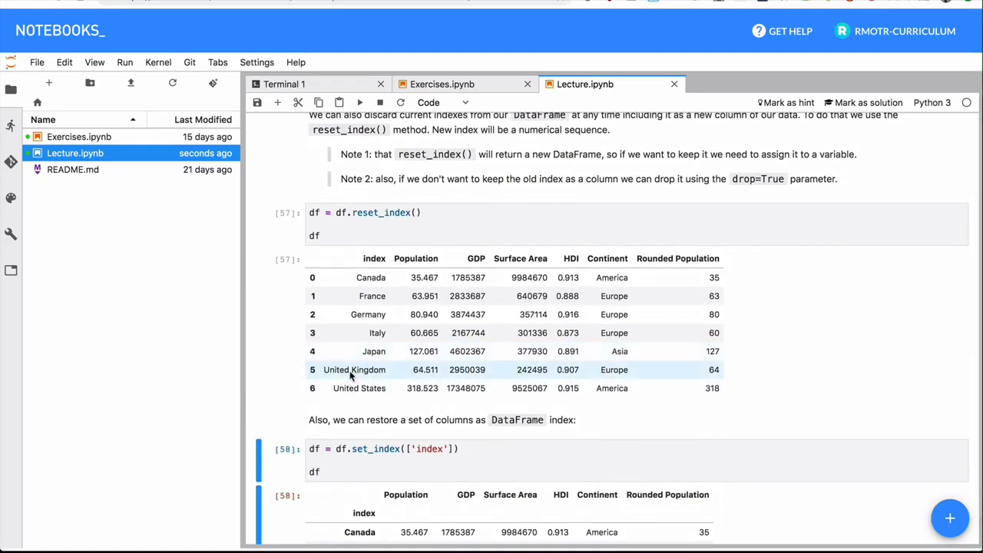
pyautogui.scroll(-3)
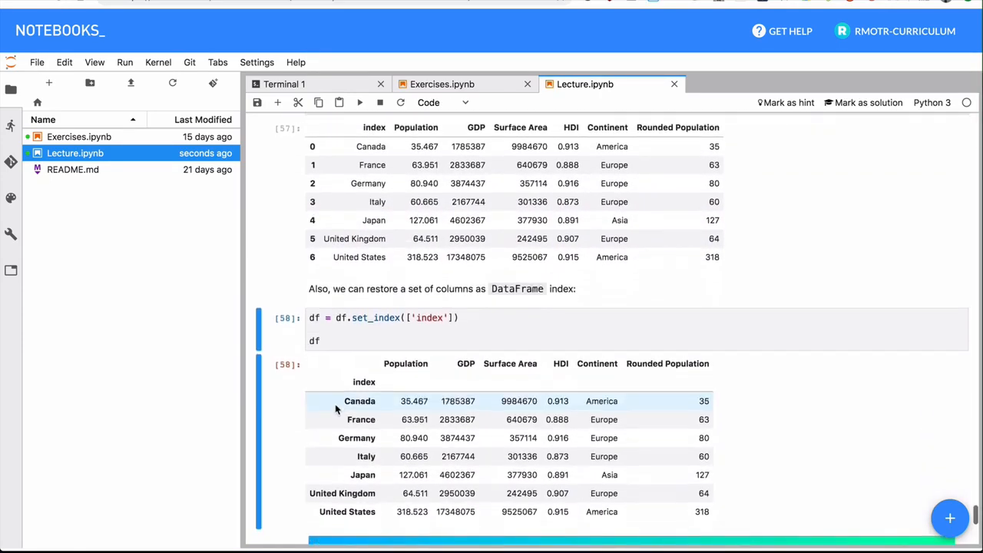
pyautogui.scroll(-3)
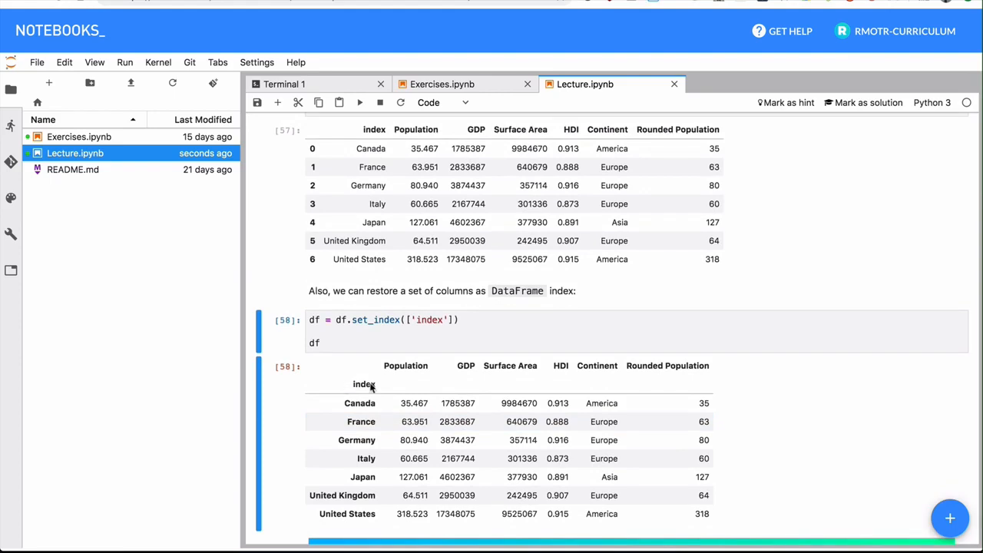
pyautogui.moveTo(385, 385)
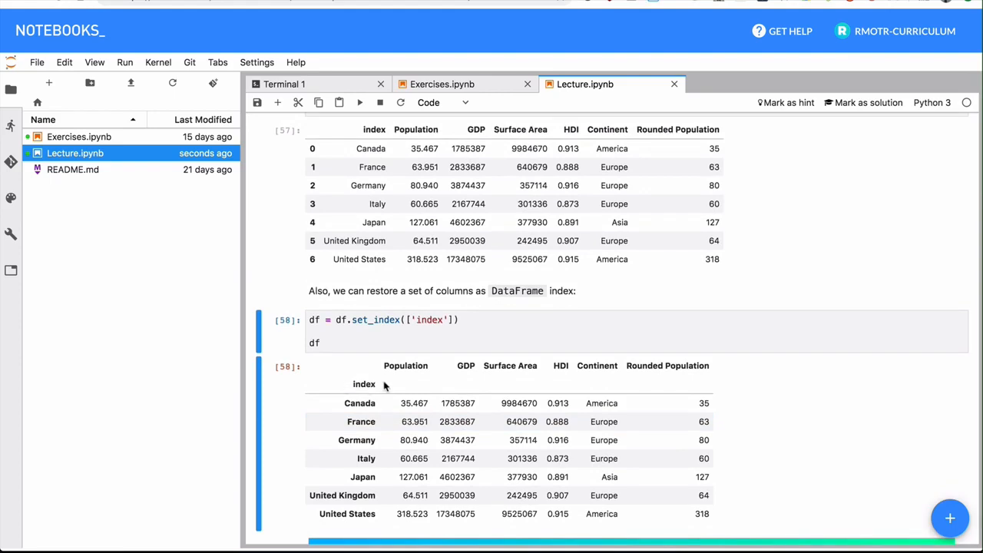